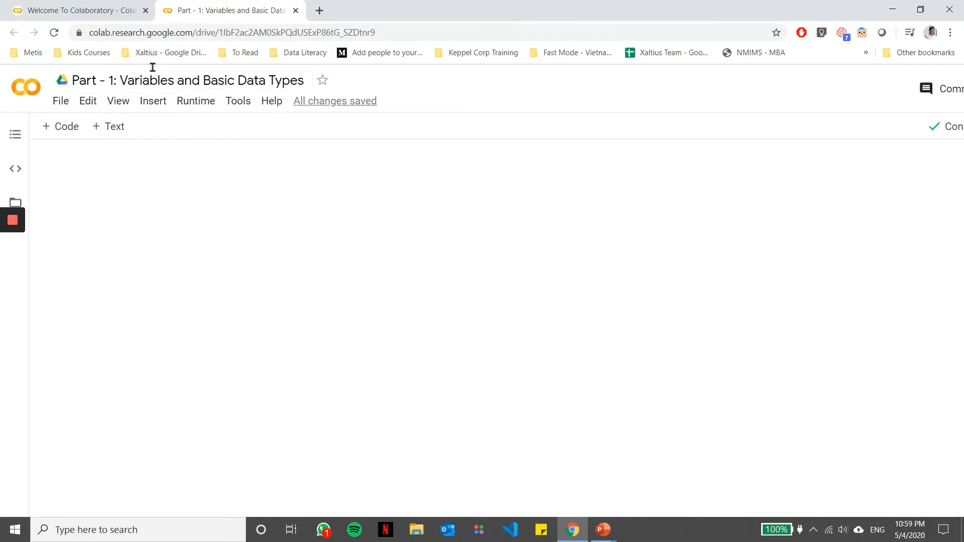
Step: Visit the Welcome To Colaboratory notebook's file options and return to this notebook
{"action": "left_click", "coordinate": [81, 10]}
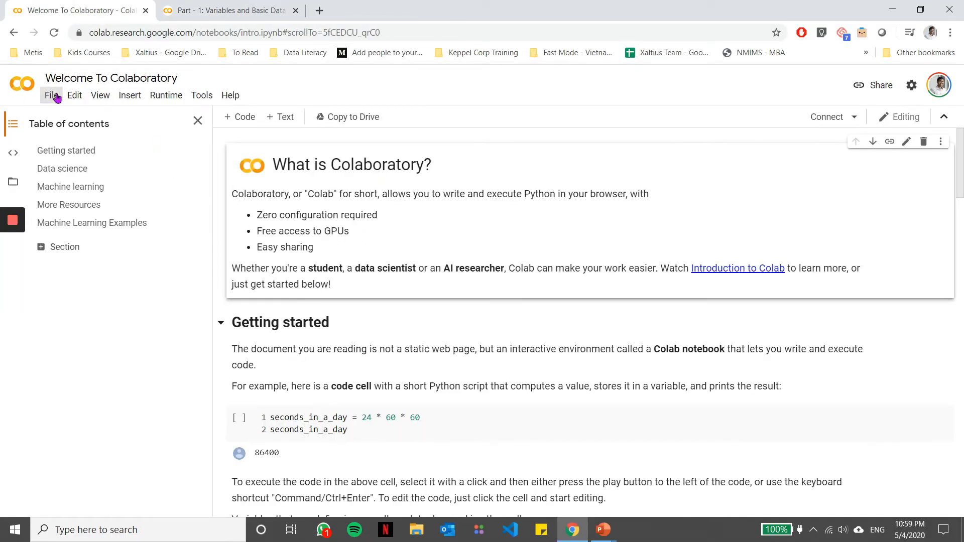
{"action": "left_click", "coordinate": [52, 95]}
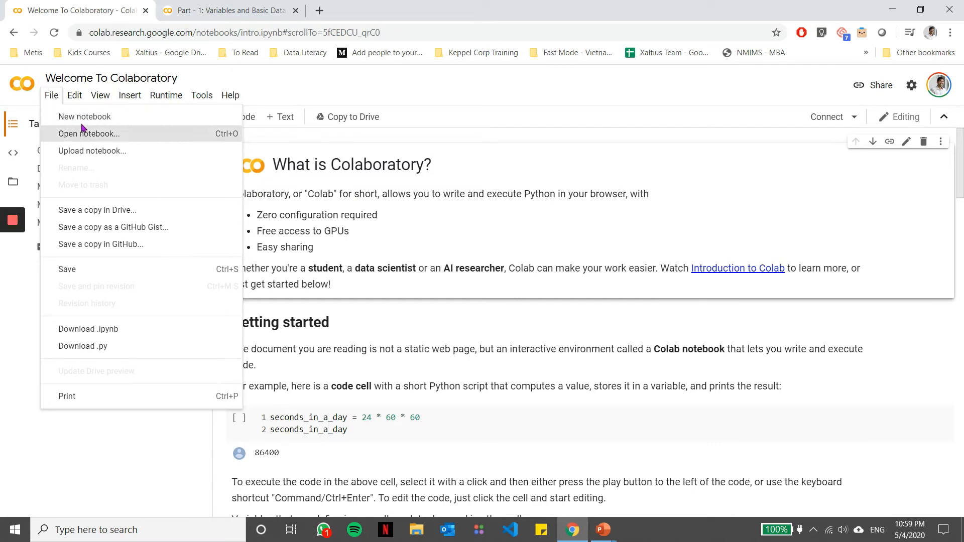
{"action": "mouse_move", "coordinate": [84, 116]}
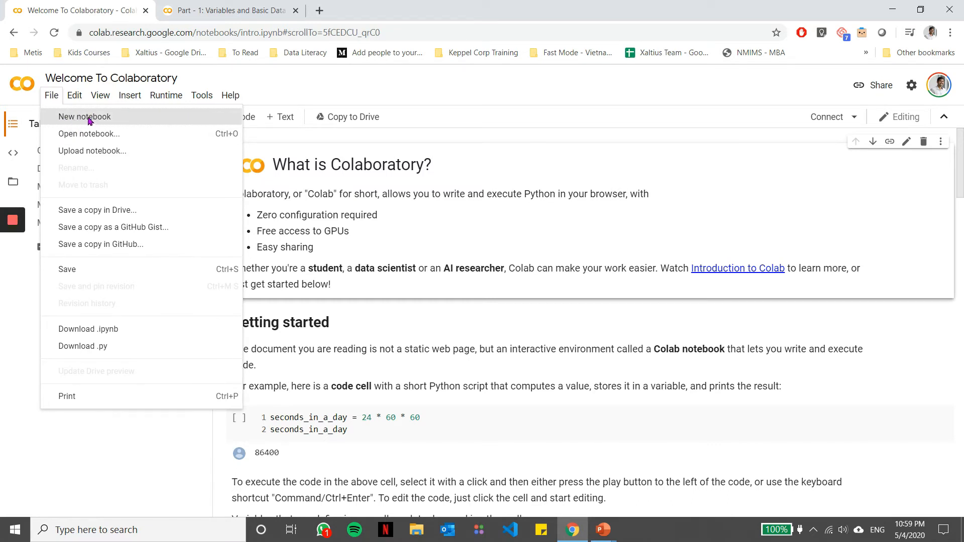
{"action": "mouse_move", "coordinate": [121, 118]}
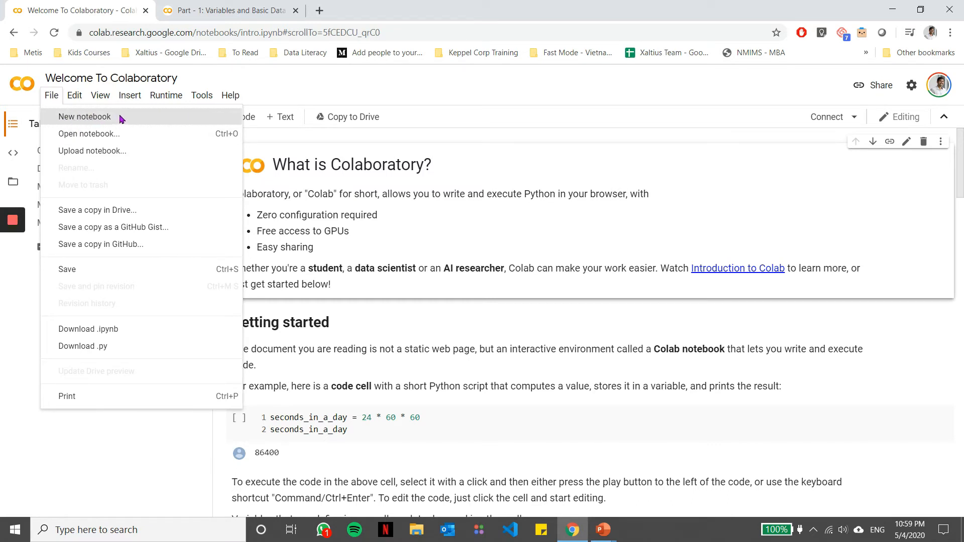
{"action": "left_click", "coordinate": [200, 96]}
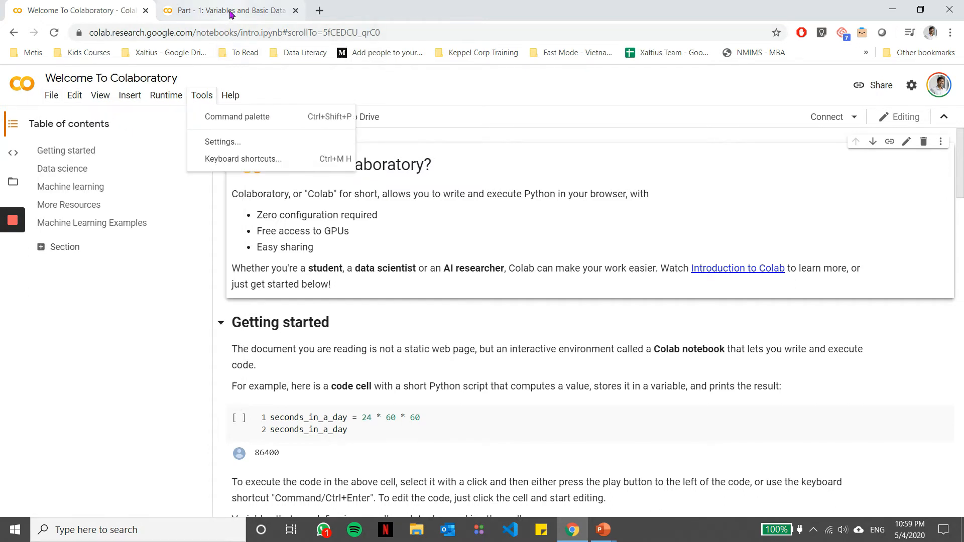
{"action": "left_click", "coordinate": [231, 10]}
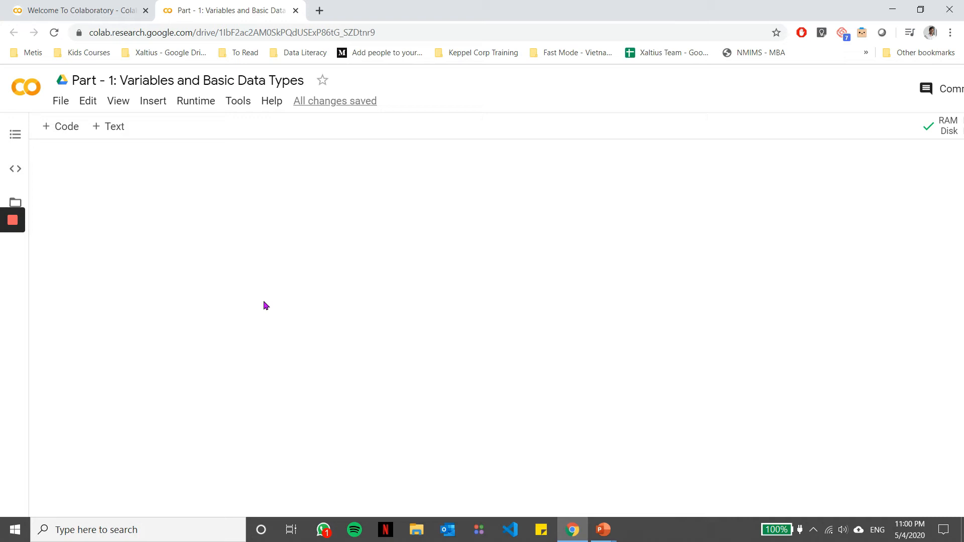
{"action": "mouse_move", "coordinate": [32, 139]}
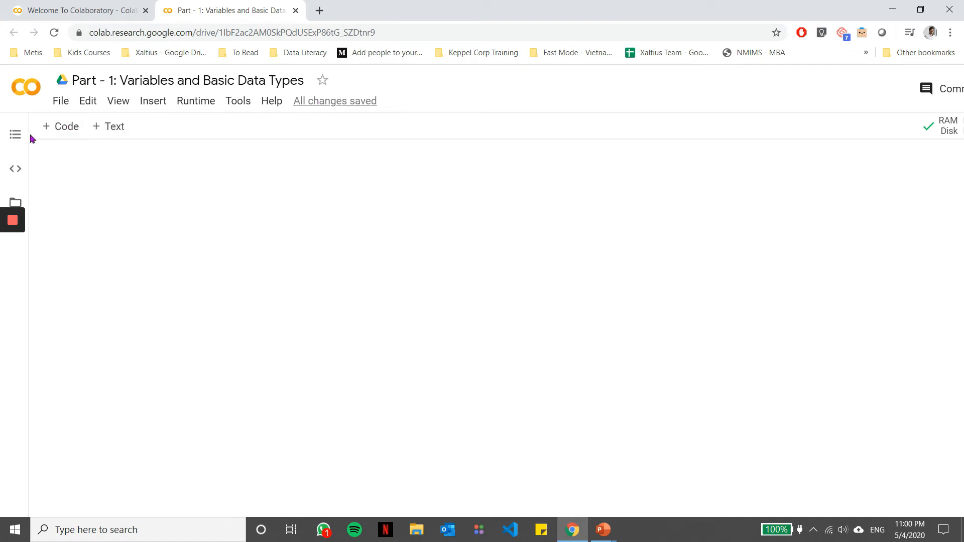
{"action": "mouse_move", "coordinate": [109, 127]}
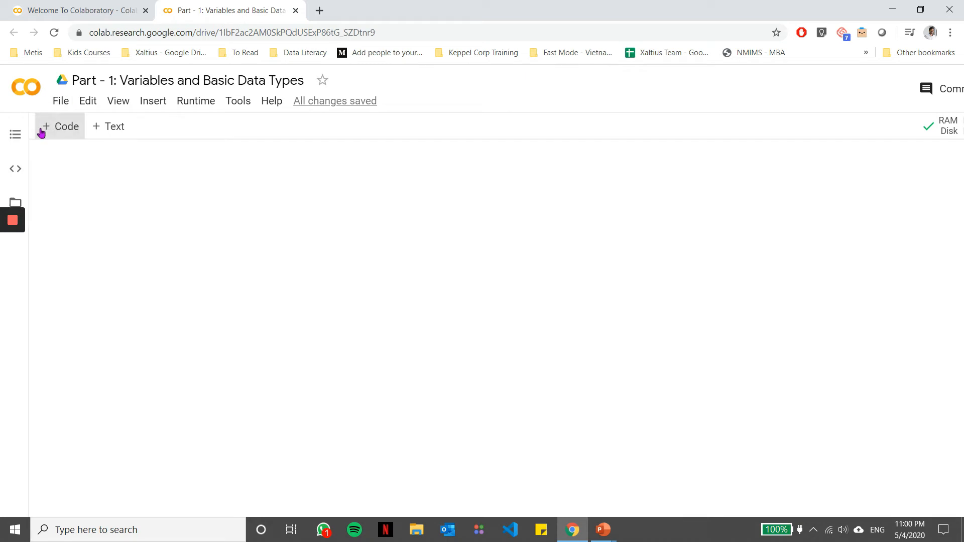
{"action": "mouse_move", "coordinate": [256, 191]}
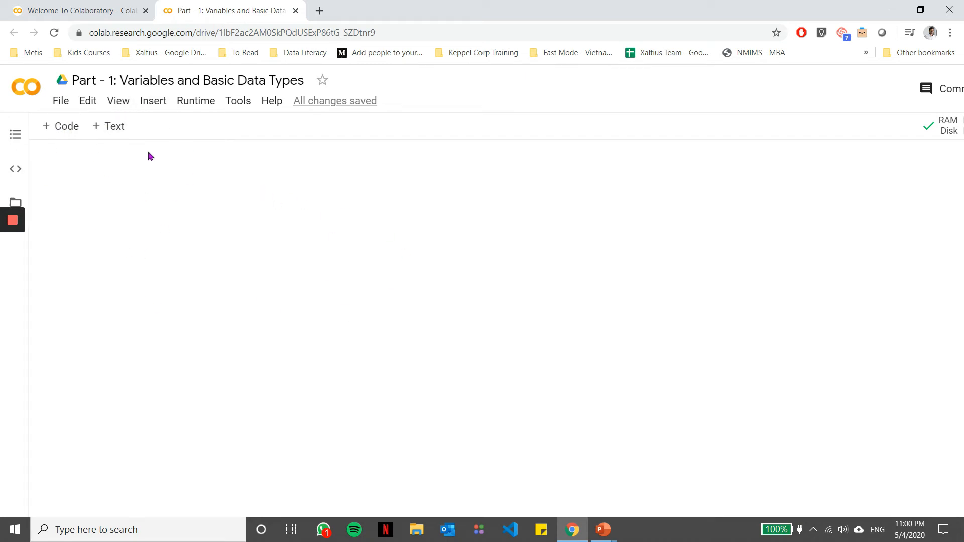
{"action": "mouse_move", "coordinate": [151, 245]}
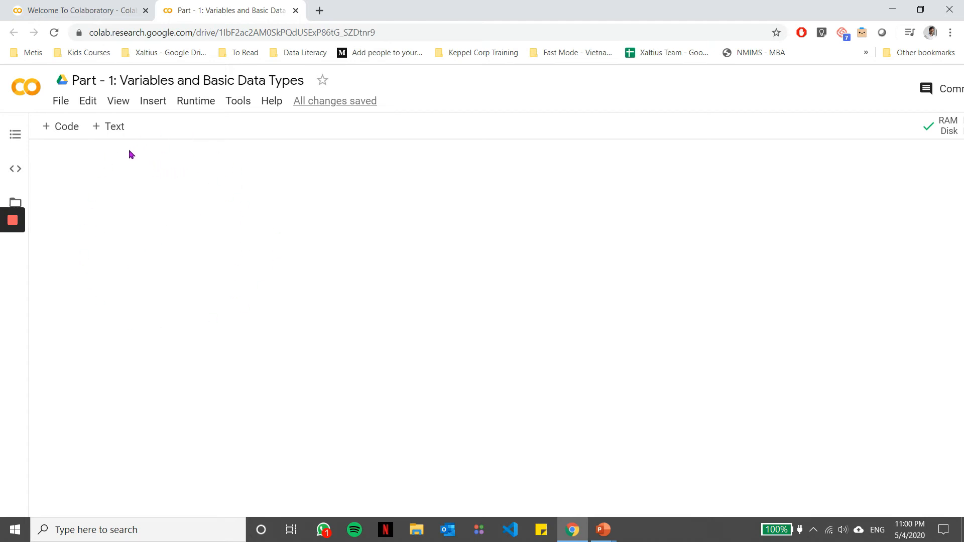
{"action": "mouse_move", "coordinate": [114, 126]}
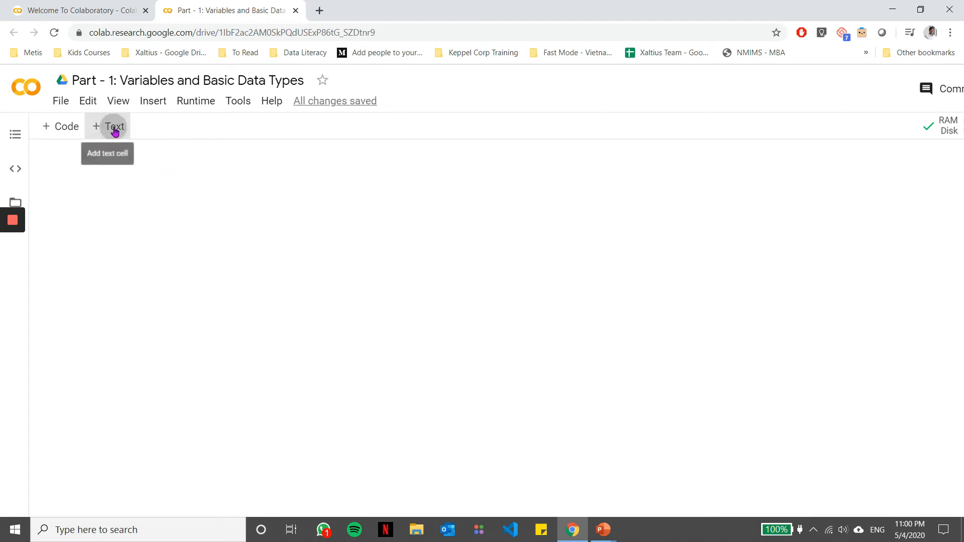
Step: Add a text cell reading 'Variables and Basic Data Types' and make it bold
{"action": "left_click", "coordinate": [109, 127]}
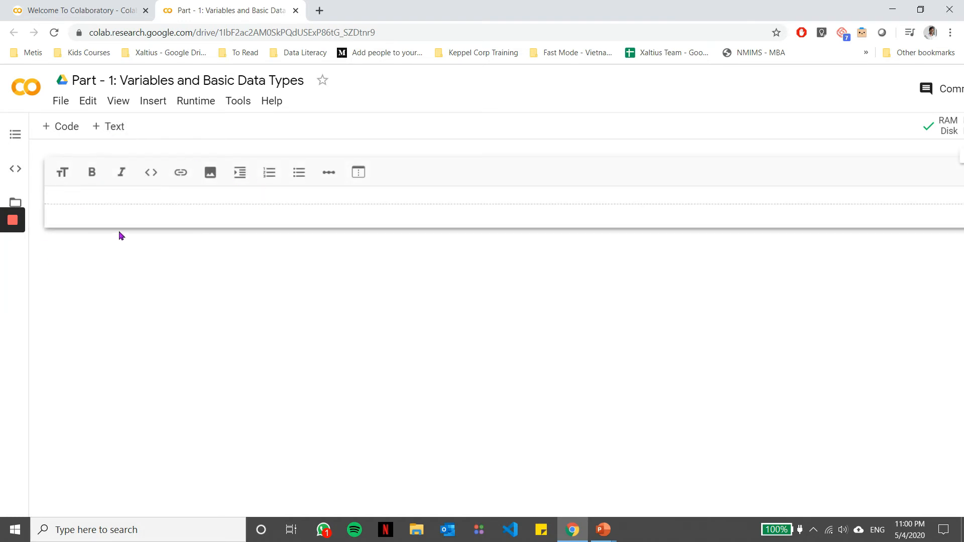
{"action": "mouse_move", "coordinate": [103, 214]}
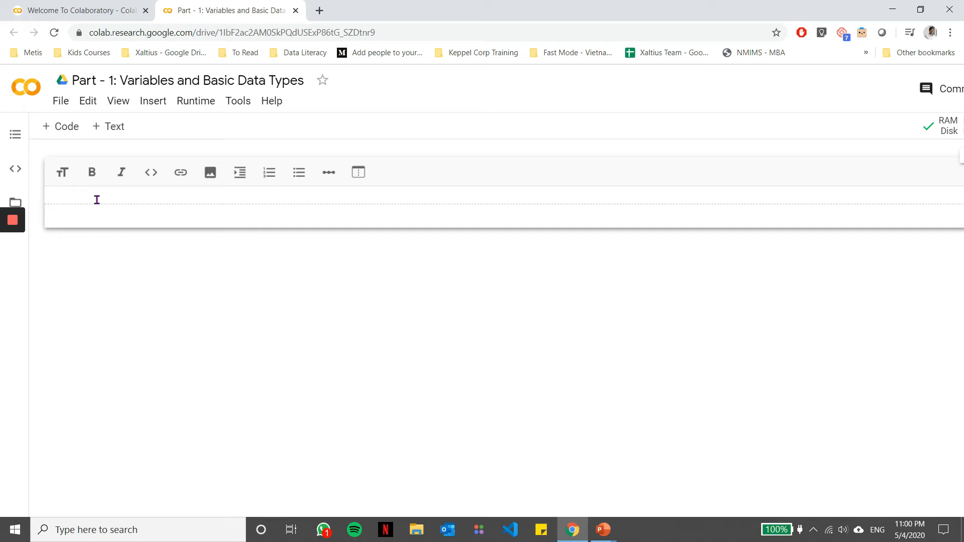
{"action": "type", "text": "Variables and Bas"}
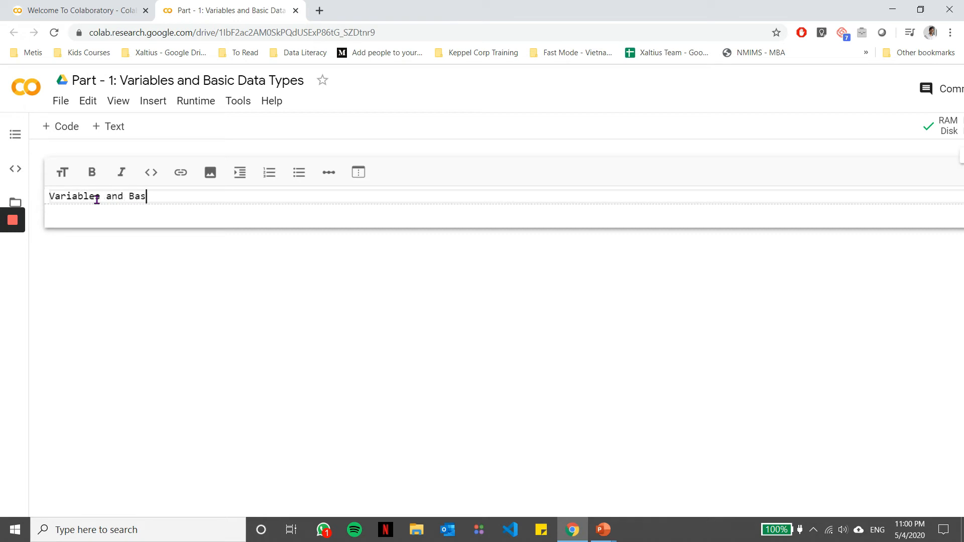
{"action": "type", "text": "ic Data Types"}
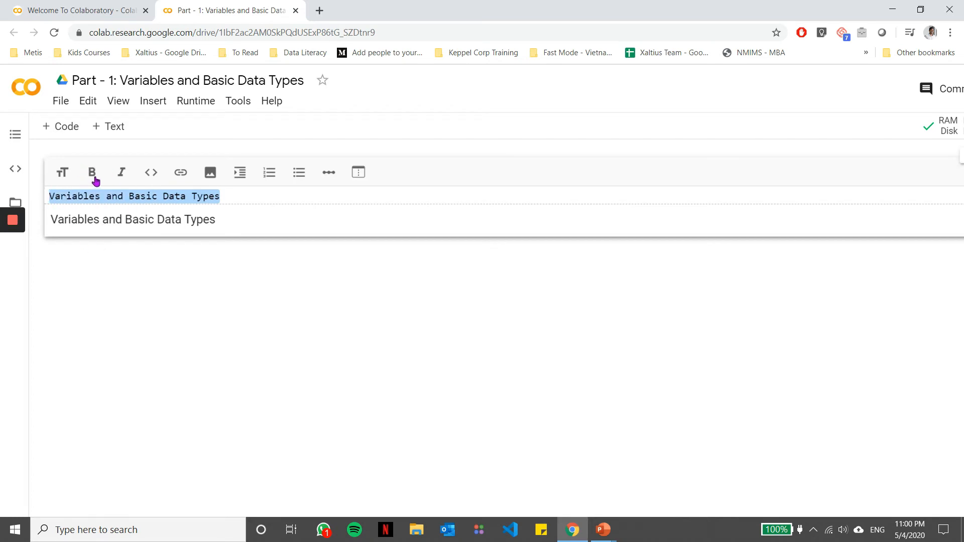
{"action": "left_click", "coordinate": [91, 172]}
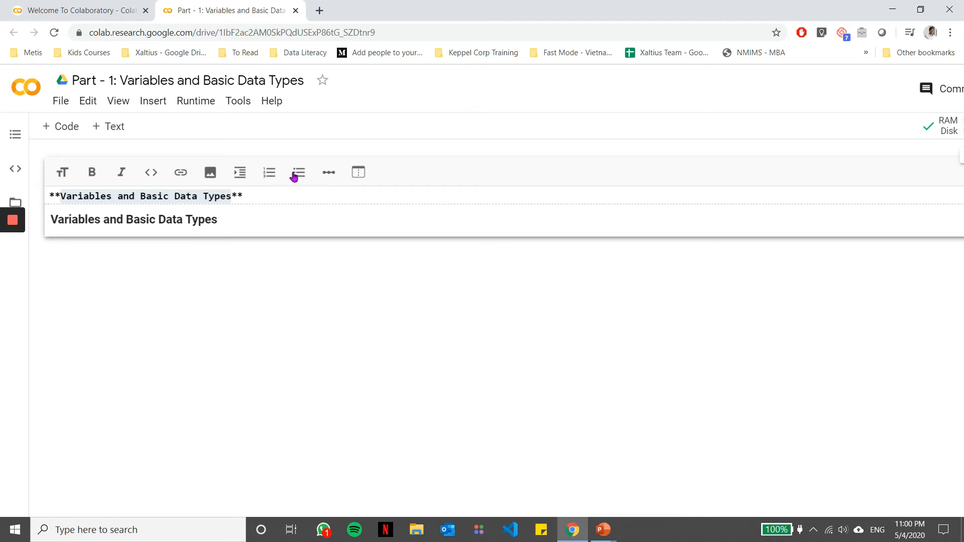
{"action": "mouse_move", "coordinate": [239, 171]}
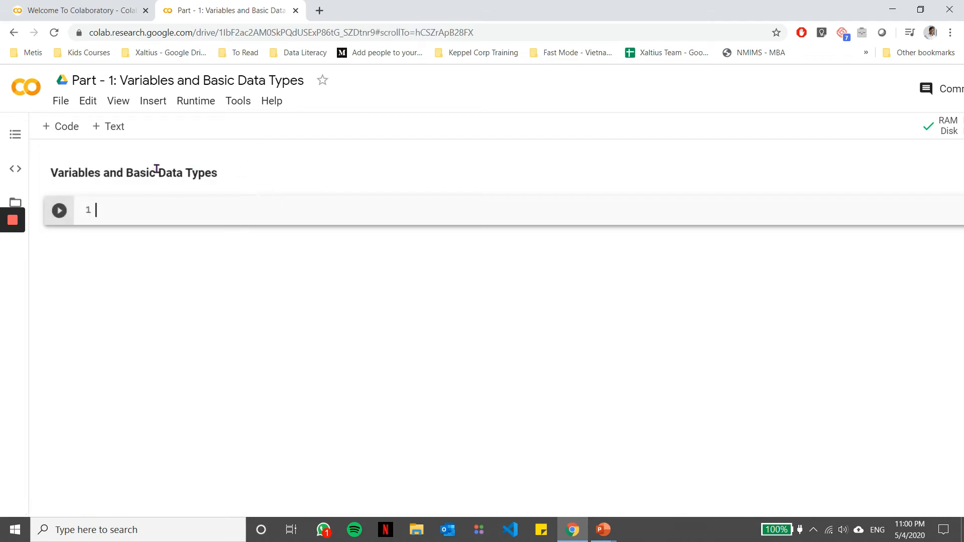
{"action": "mouse_move", "coordinate": [43, 159]}
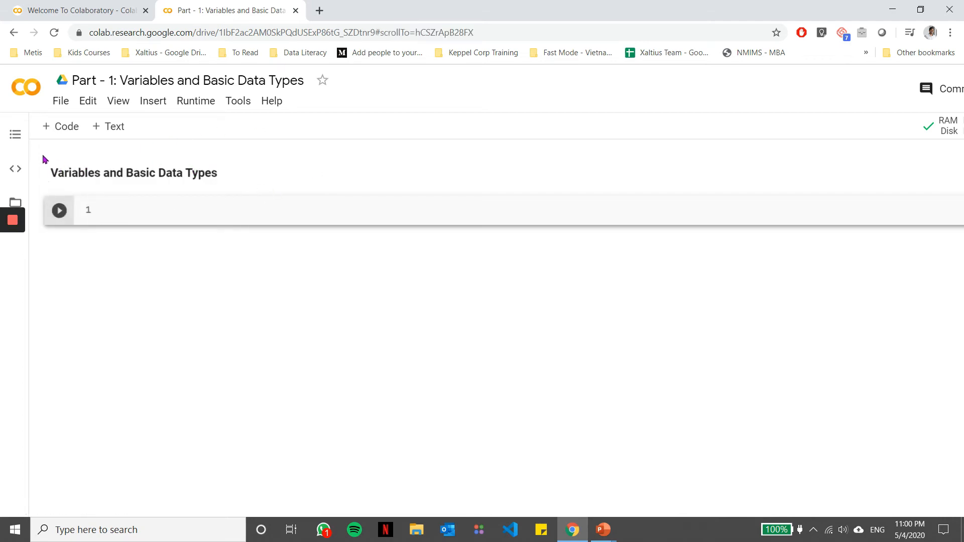
{"action": "mouse_move", "coordinate": [69, 185]}
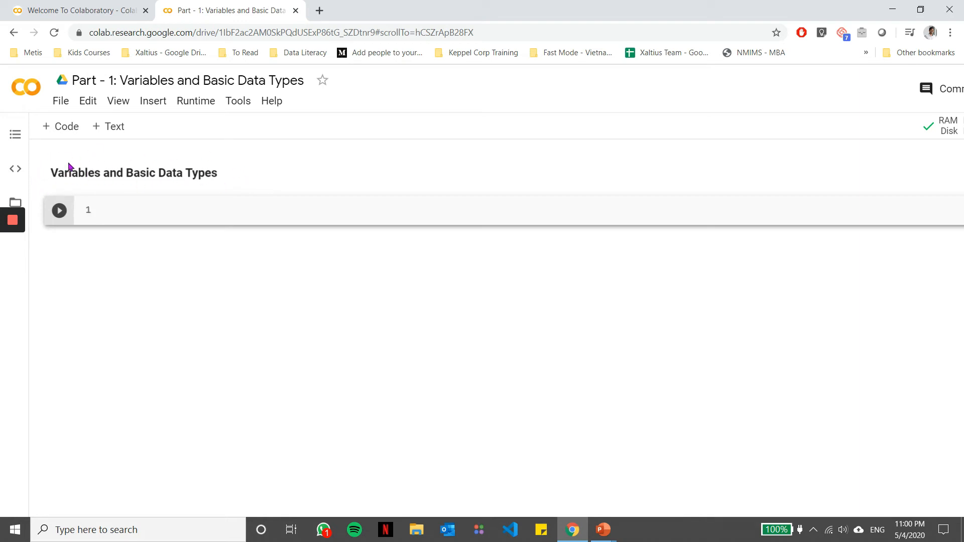
Step: Run the first code cell with the string value "Aditya"
{"action": "left_click", "coordinate": [59, 210]}
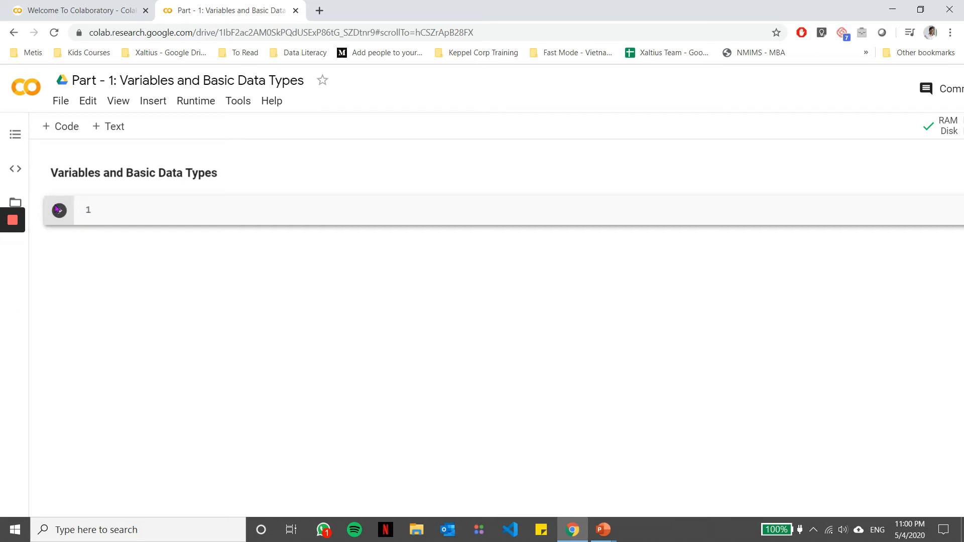
{"action": "left_click", "coordinate": [59, 209]}
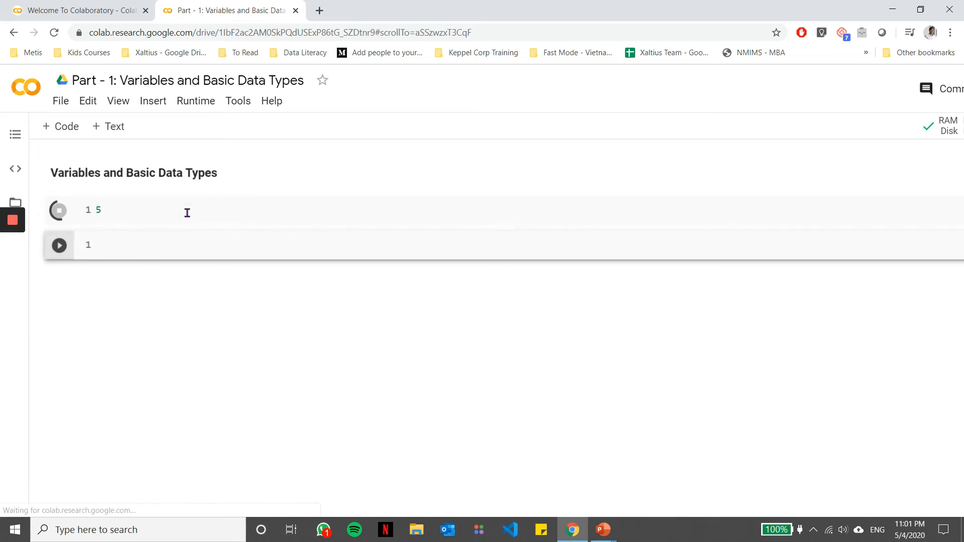
{"action": "left_click", "coordinate": [59, 209]}
{"action": "type", "text": ".5"}
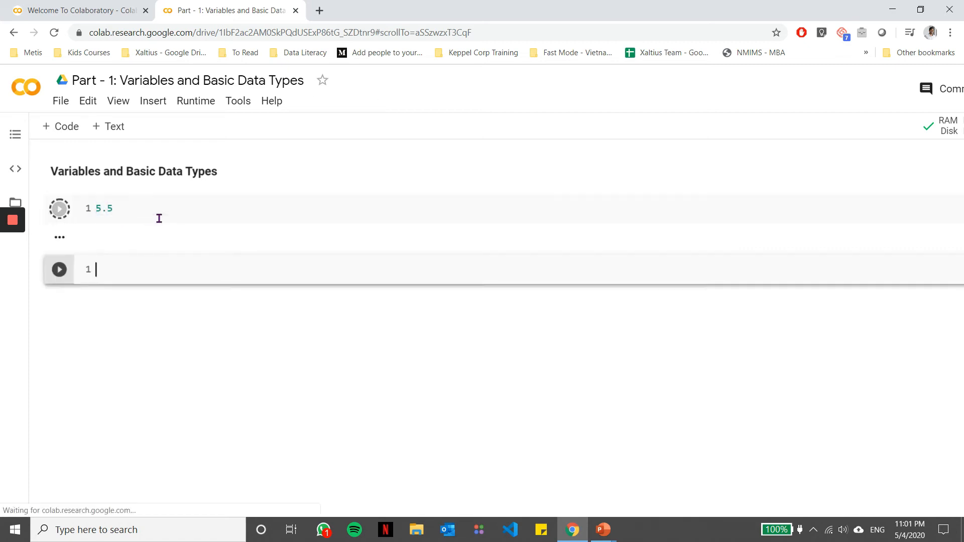
{"action": "left_click", "coordinate": [60, 209]}
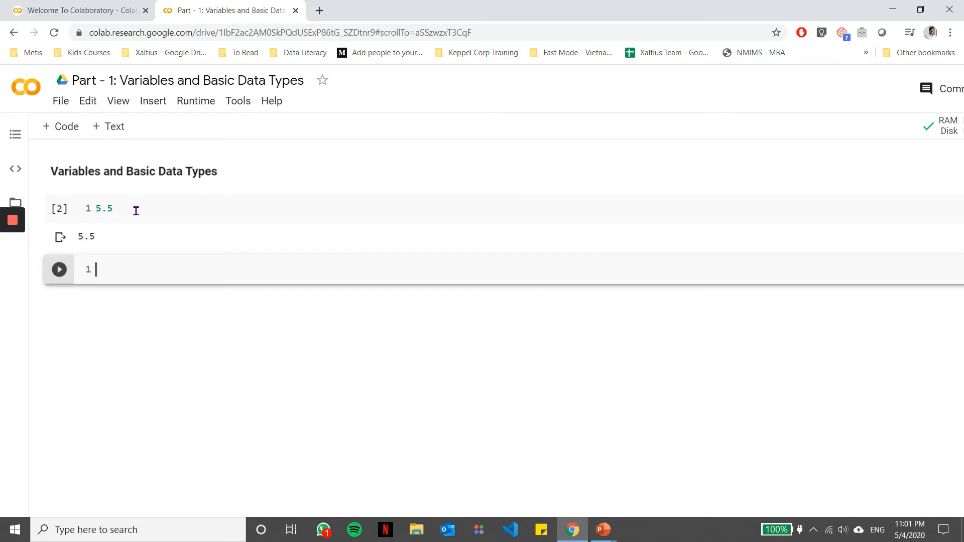
{"action": "mouse_move", "coordinate": [104, 207]}
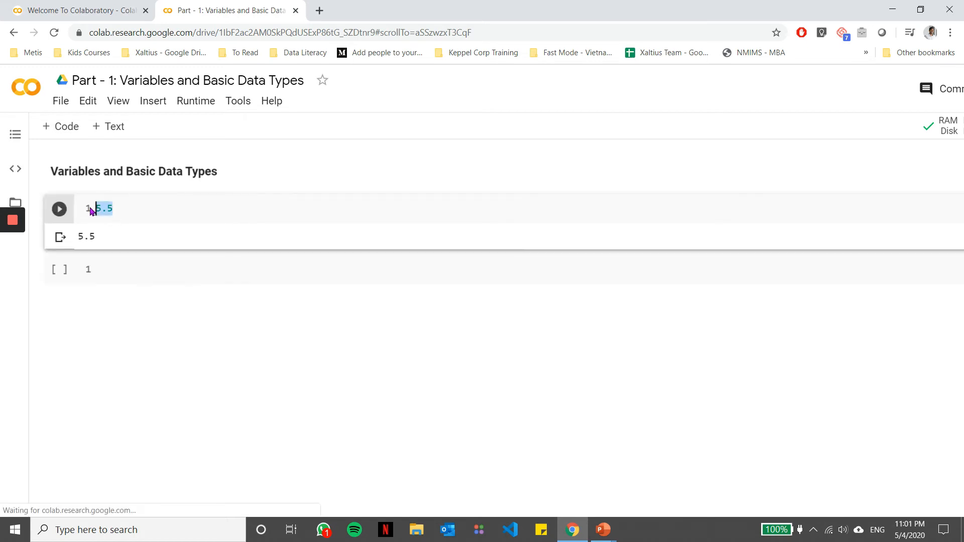
{"action": "type", "text": "\"A\""}
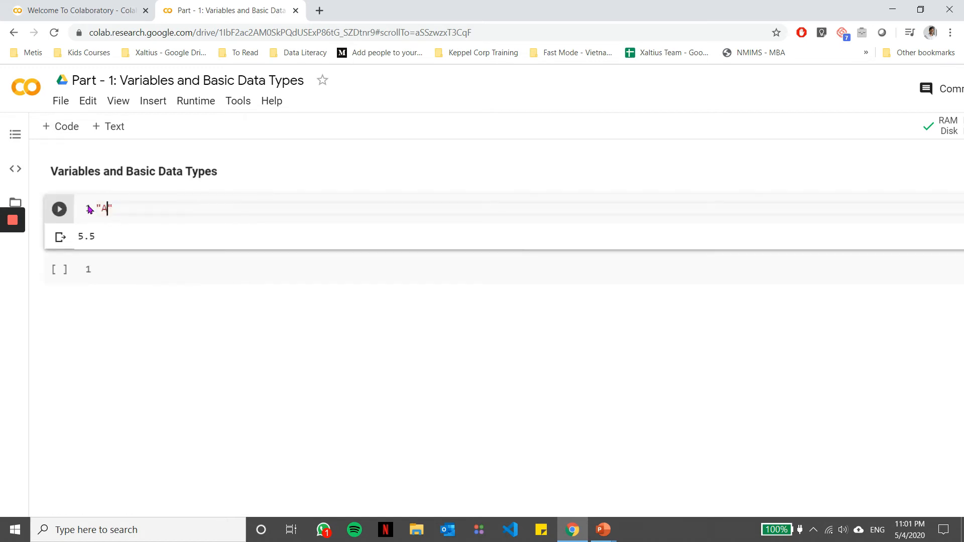
{"action": "type", "text": "ditya"}
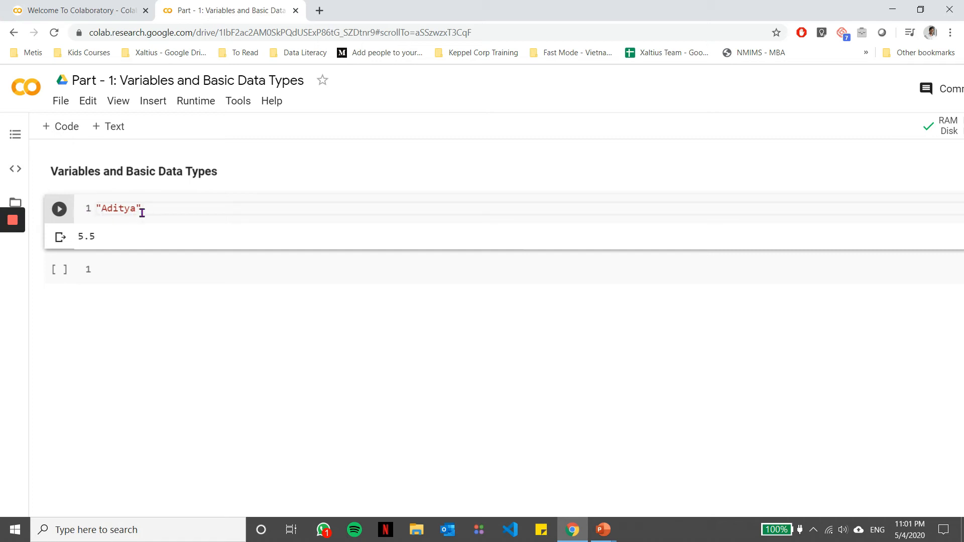
Step: Replace the string with True and re-run the cell to output True
{"action": "double_click", "coordinate": [117, 209]}
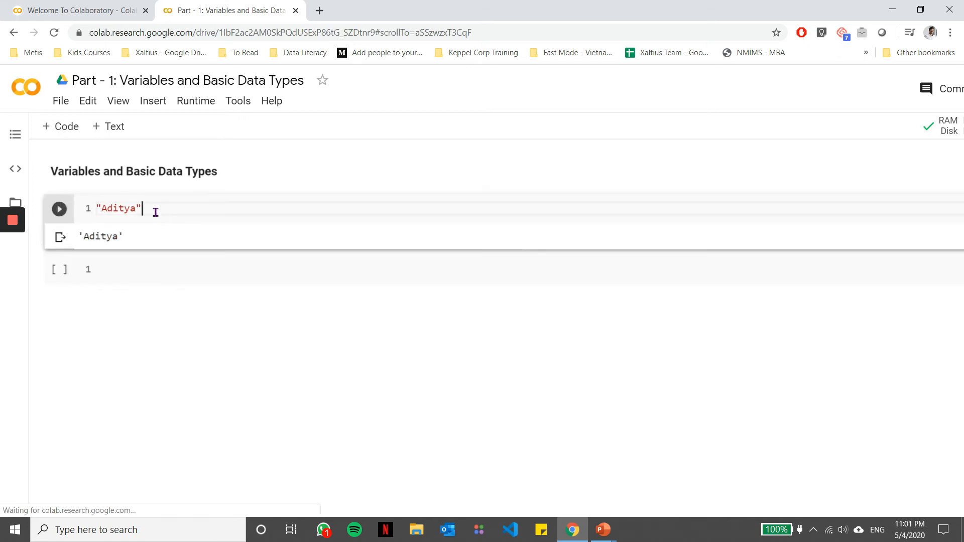
{"action": "type", "text": "True"}
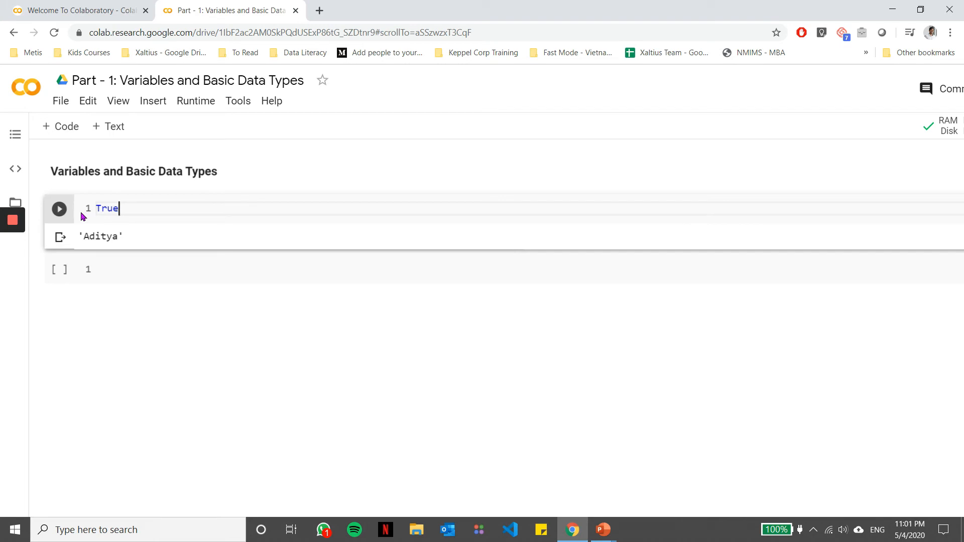
{"action": "left_click", "coordinate": [59, 209]}
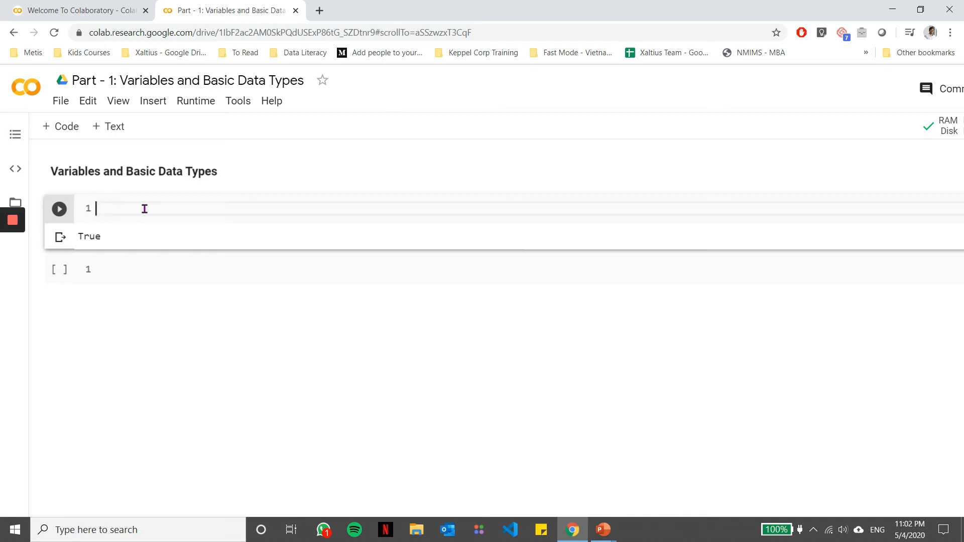
Step: Write name = "Jon" in the first cell and run it
{"action": "type", "text": "name = \""}
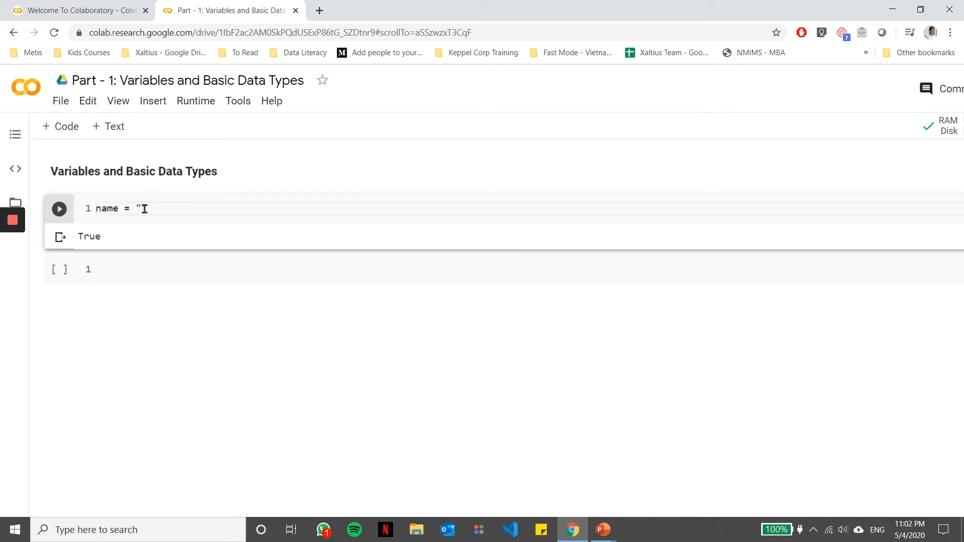
{"action": "type", "text": "Jo\""}
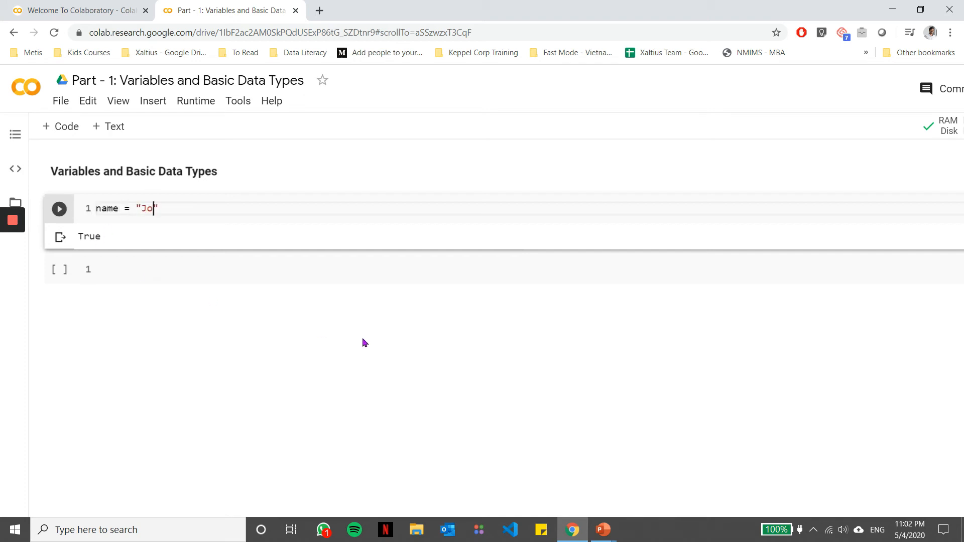
{"action": "type", "text": "n"}
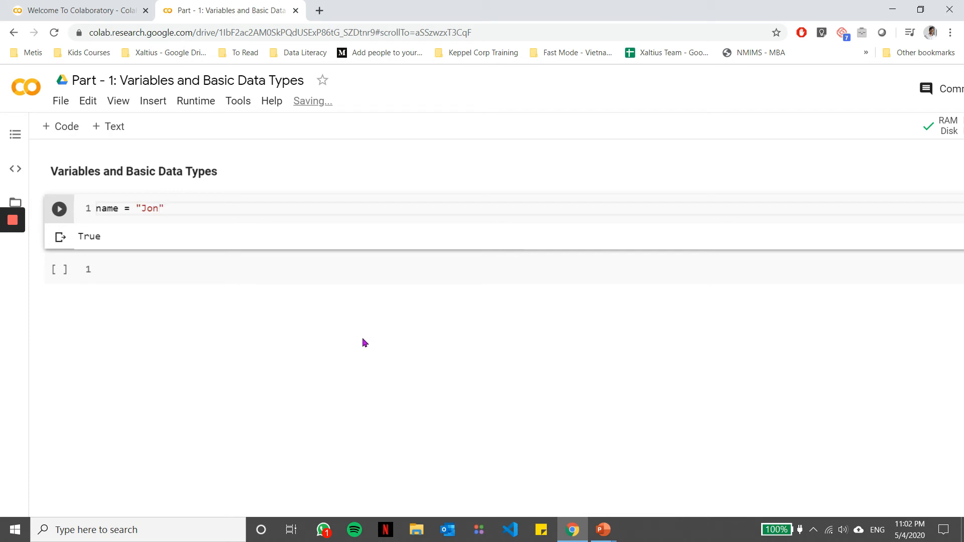
{"action": "left_click", "coordinate": [60, 209]}
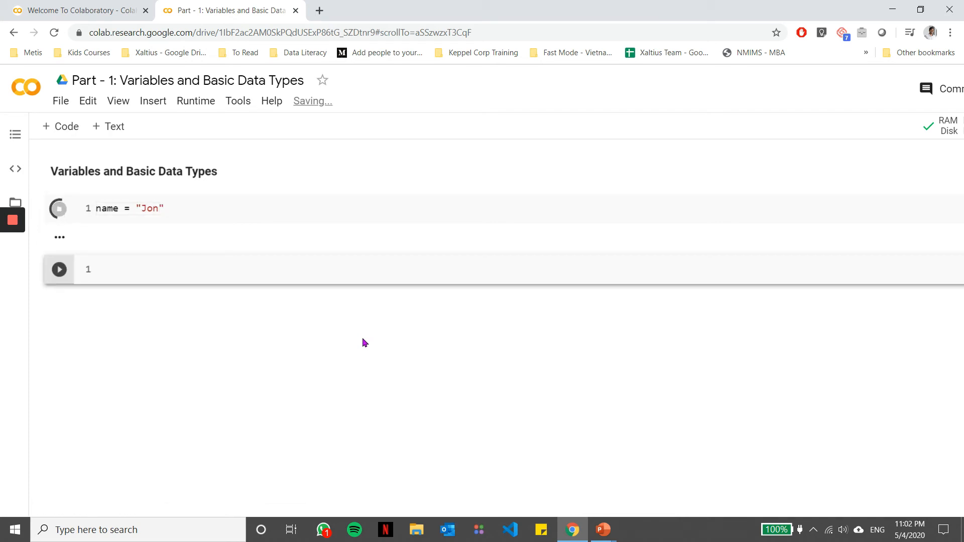
{"action": "left_click", "coordinate": [59, 209]}
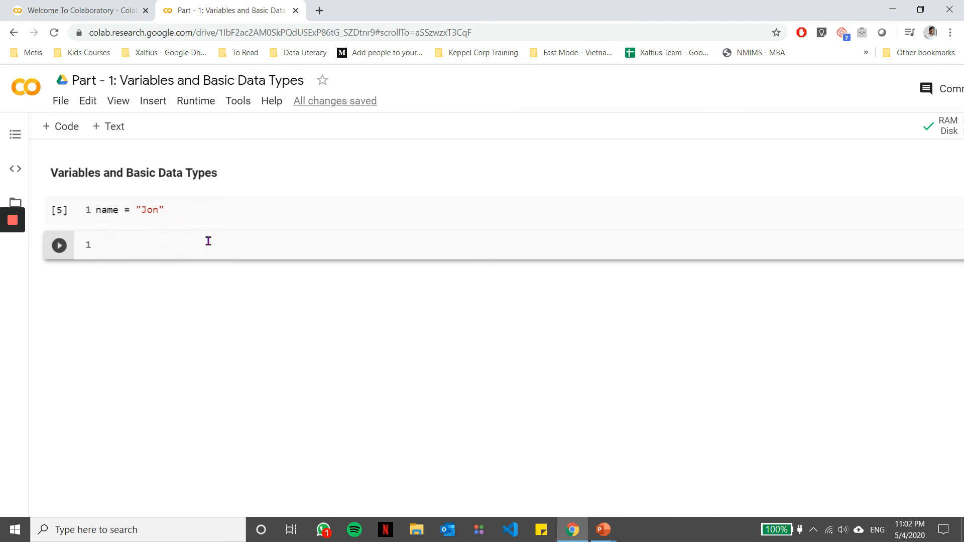
{"action": "mouse_move", "coordinate": [190, 213]}
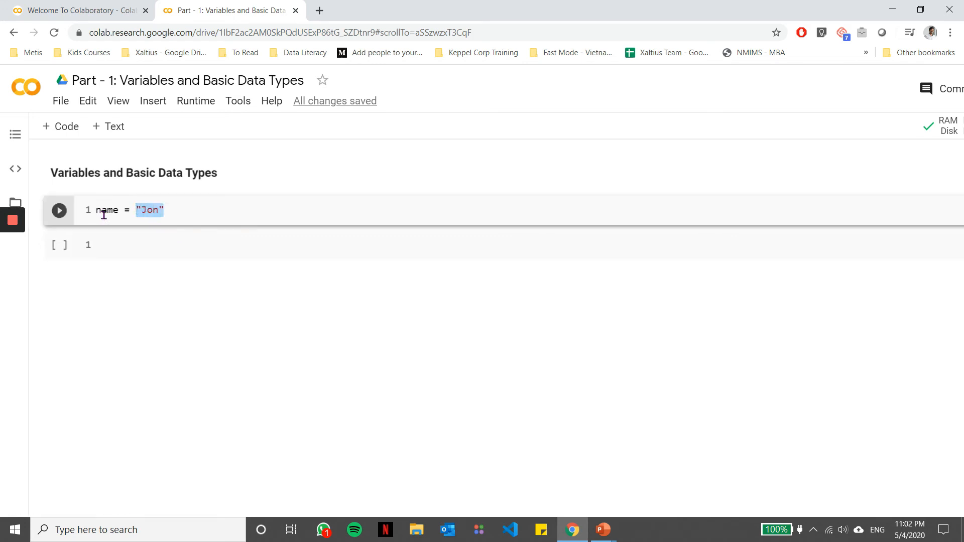
{"action": "mouse_move", "coordinate": [107, 210]}
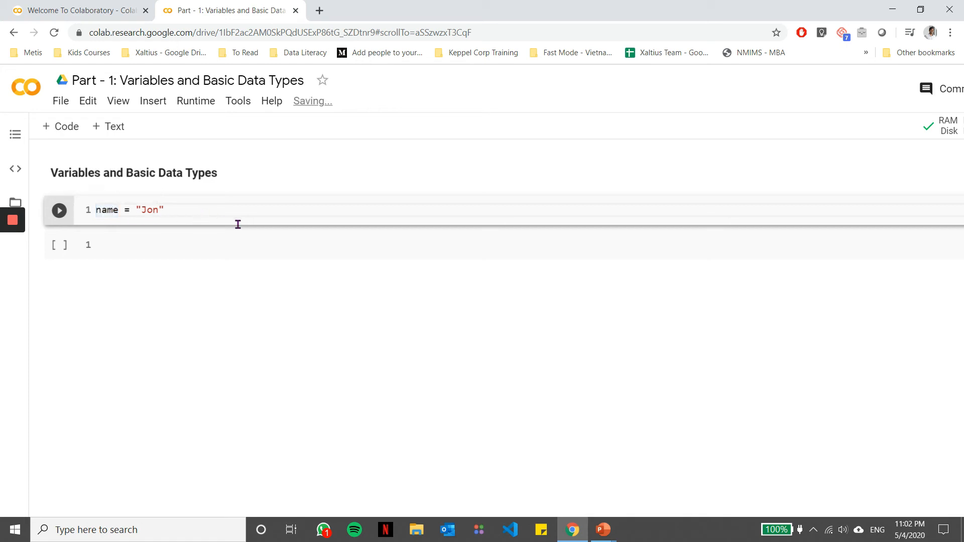
Step: Add print(name) on a new line and run the cell to output Jon
{"action": "key", "text": "enter"}
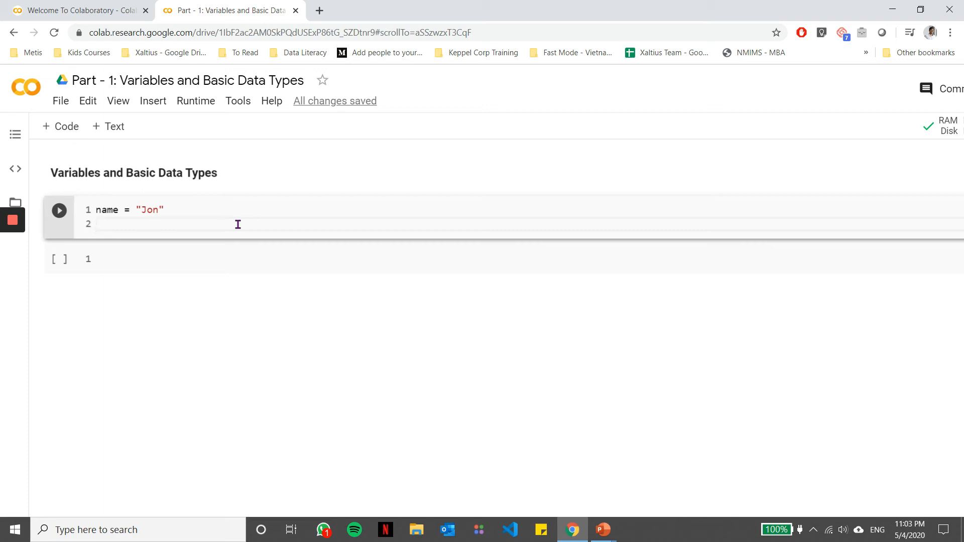
{"action": "type", "text": "print"}
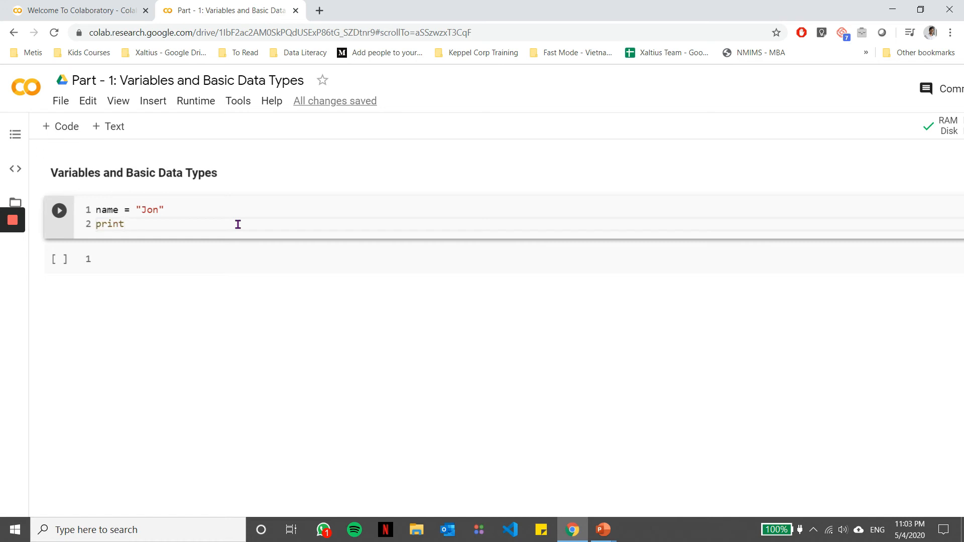
{"action": "type", "text": "()"}
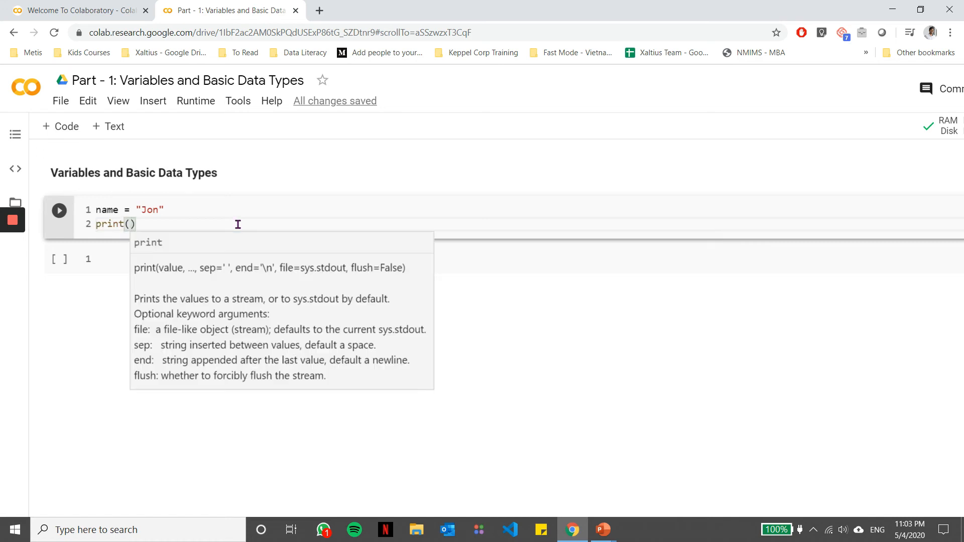
{"action": "type", "text": "nam"}
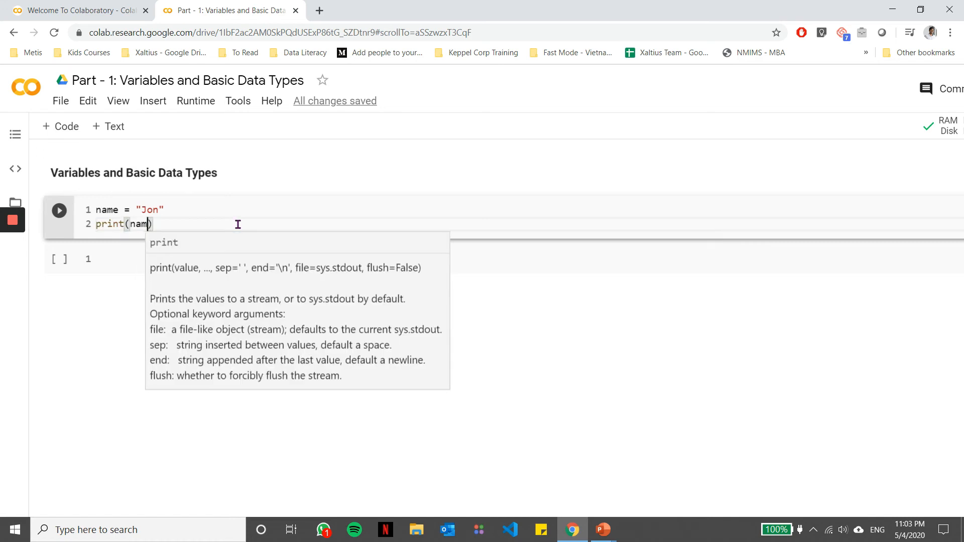
{"action": "type", "text": "e"}
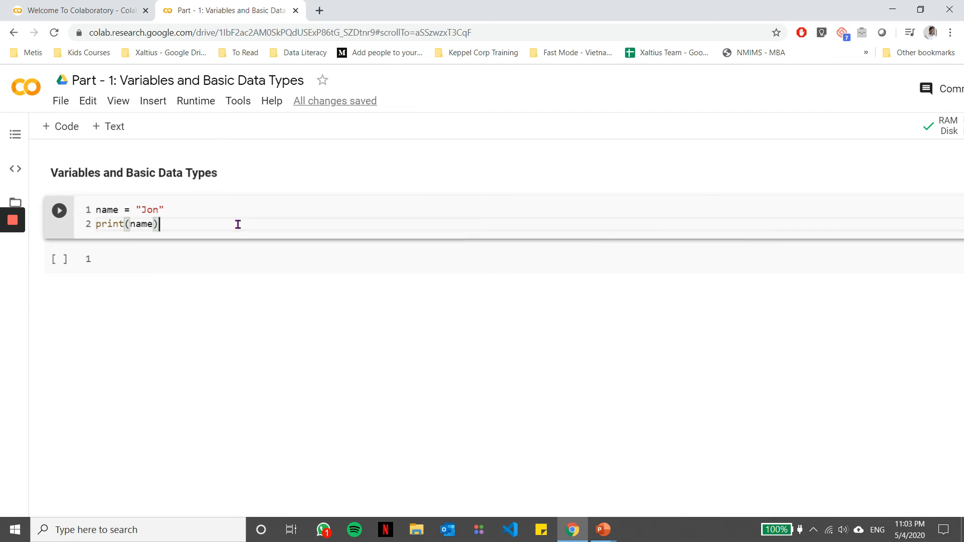
{"action": "left_click", "coordinate": [59, 210]}
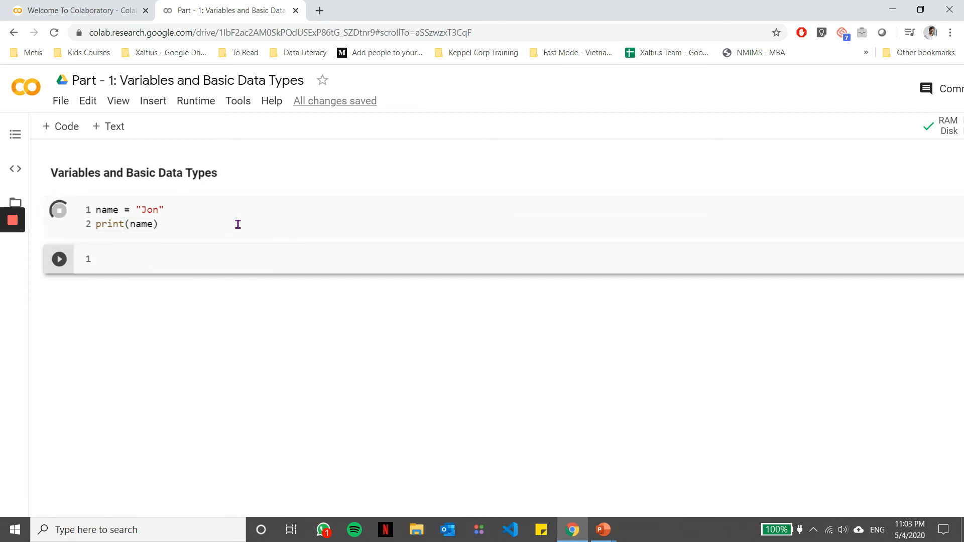
{"action": "left_click", "coordinate": [59, 209]}
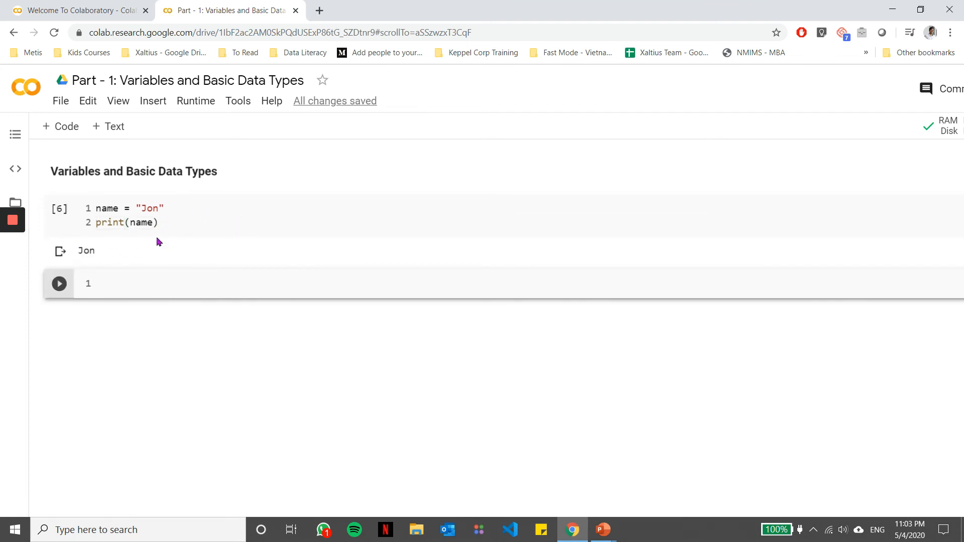
Step: Position the cursor to insert a blank line above the code
{"action": "double_click", "coordinate": [127, 222]}
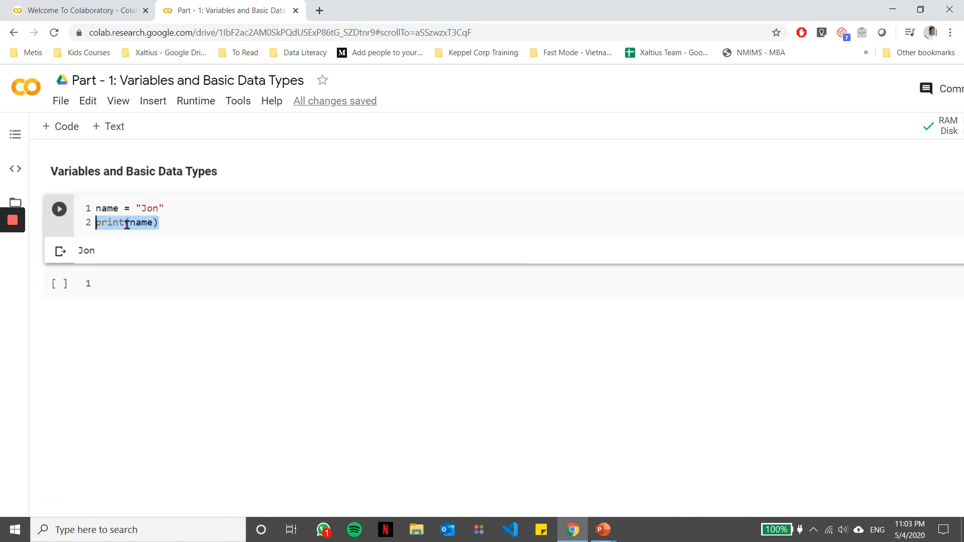
{"action": "left_click", "coordinate": [137, 222]}
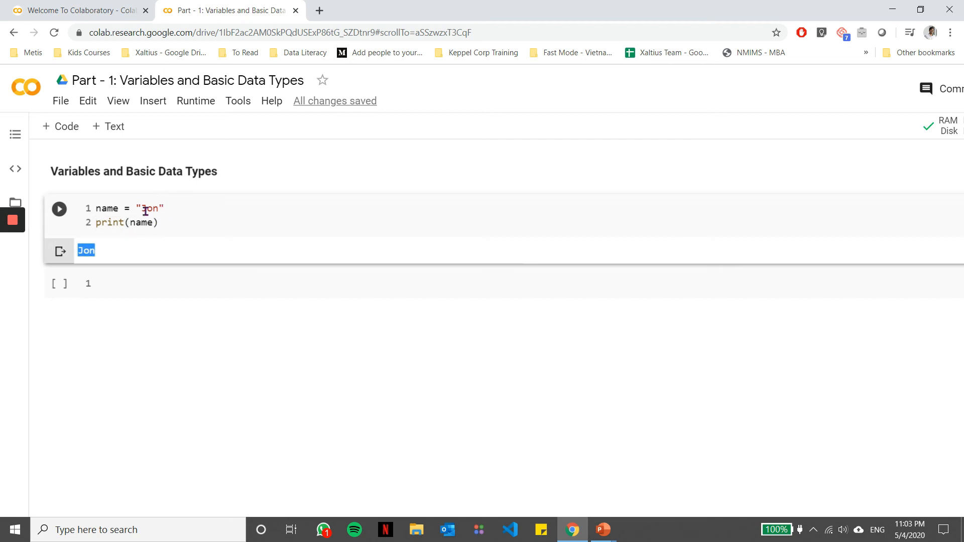
{"action": "double_click", "coordinate": [148, 207]}
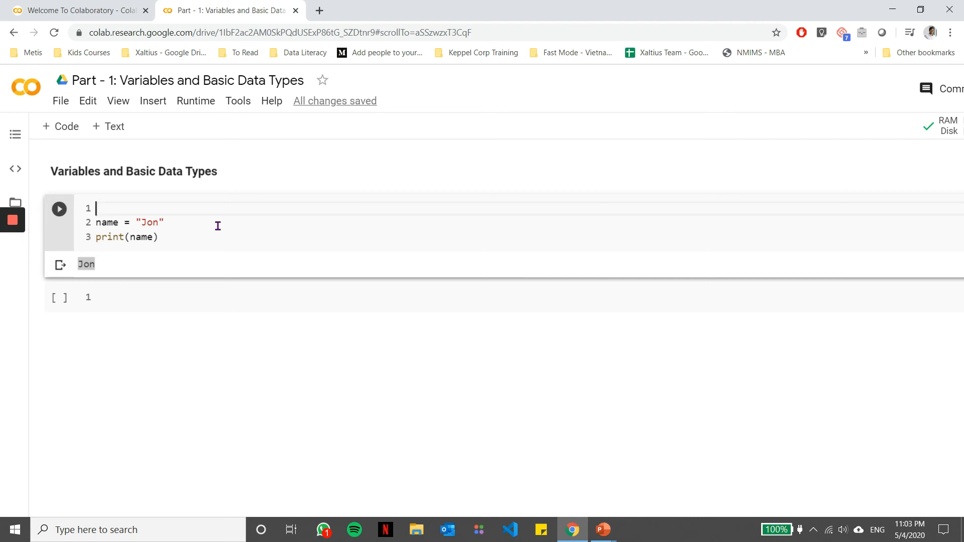
Step: Add the heading comment # Introduction to variables
{"action": "type", "text": "#"}
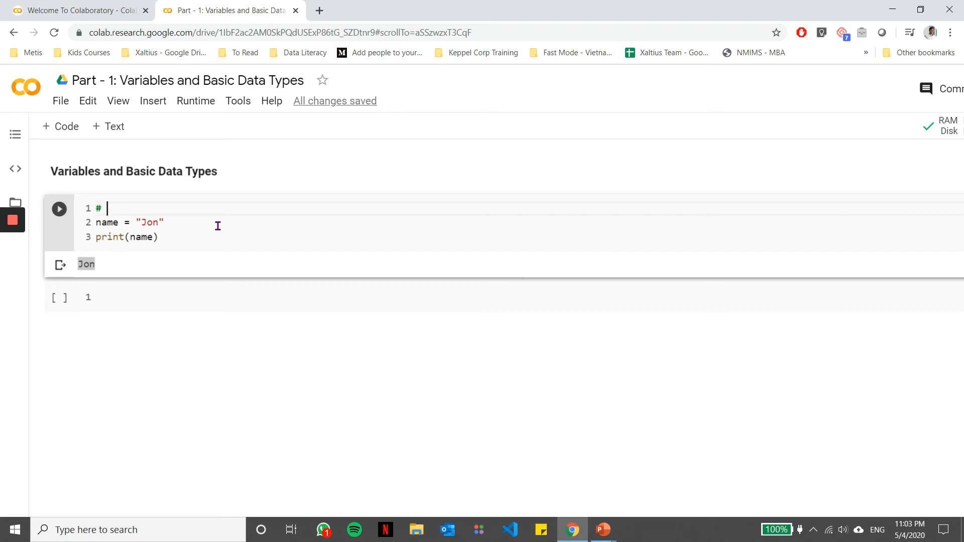
{"action": "type", "text": "Introduc"}
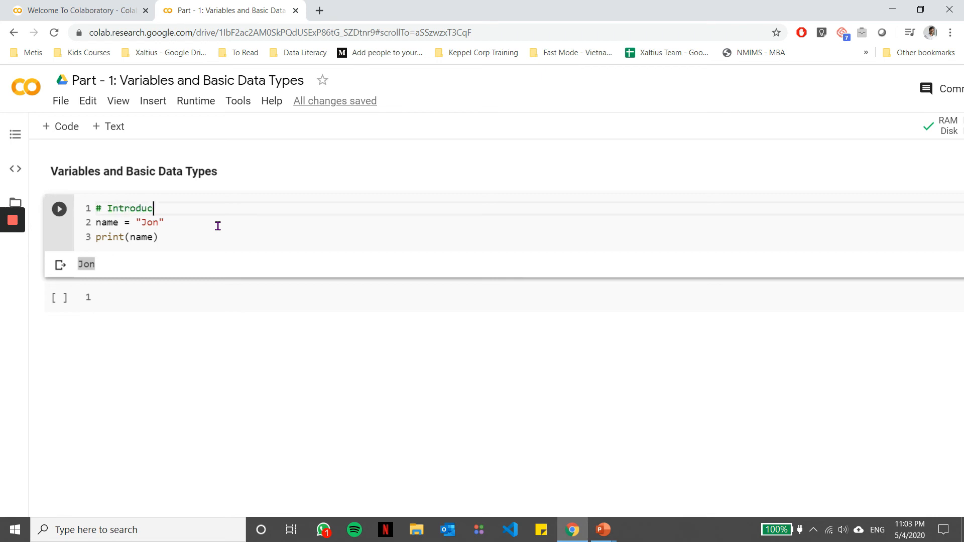
{"action": "type", "text": "tion to va"}
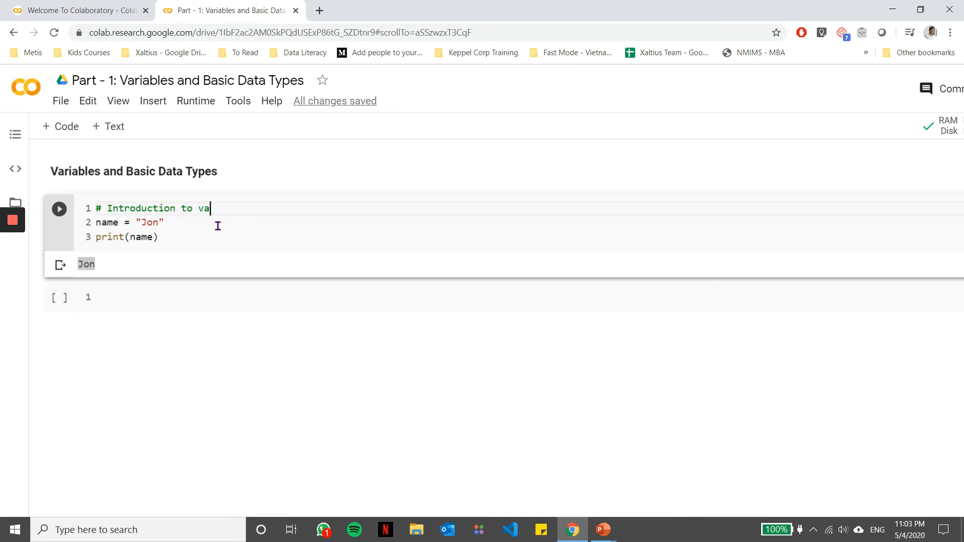
{"action": "type", "text": "riables"}
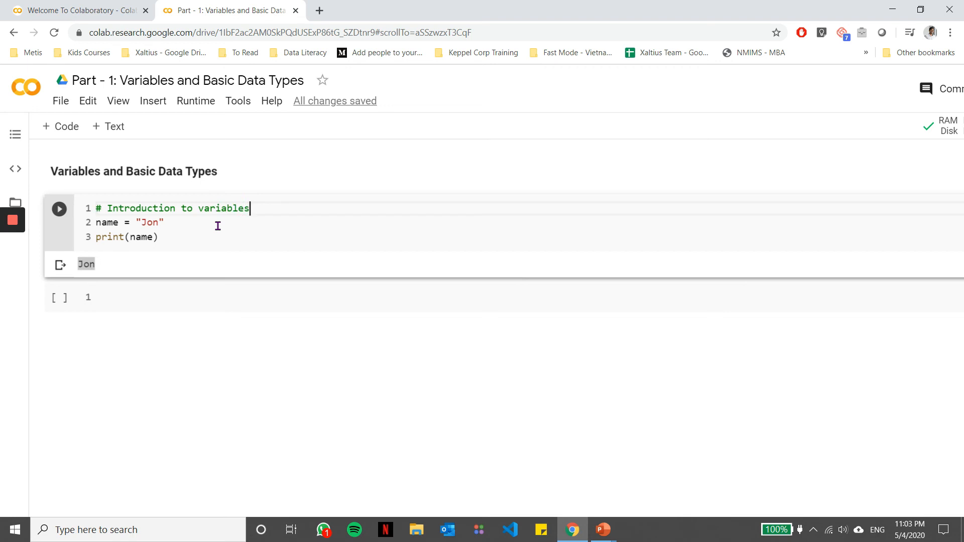
{"action": "mouse_move", "coordinate": [164, 240]}
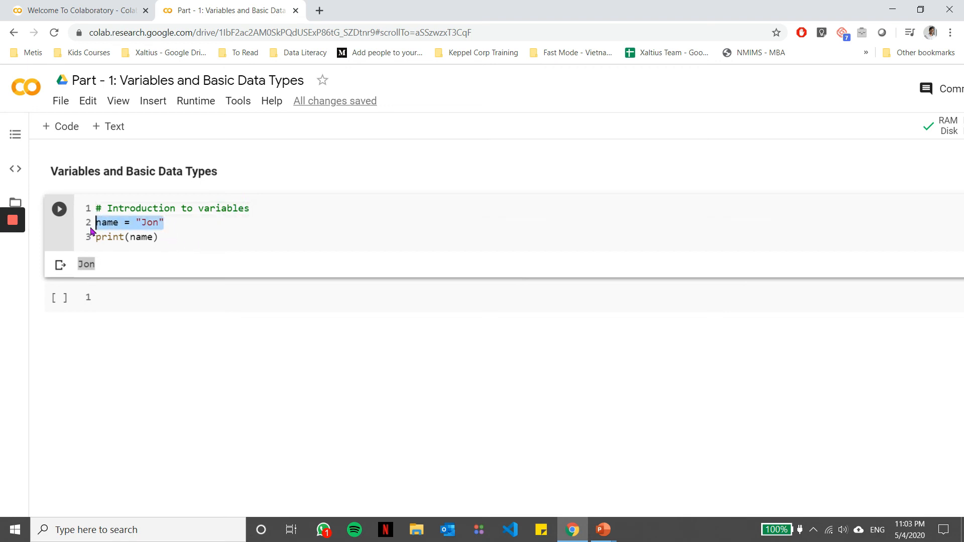
Step: Add the comment # string data type after name = "Jon" and re-run the cell
{"action": "left_click", "coordinate": [165, 223]}
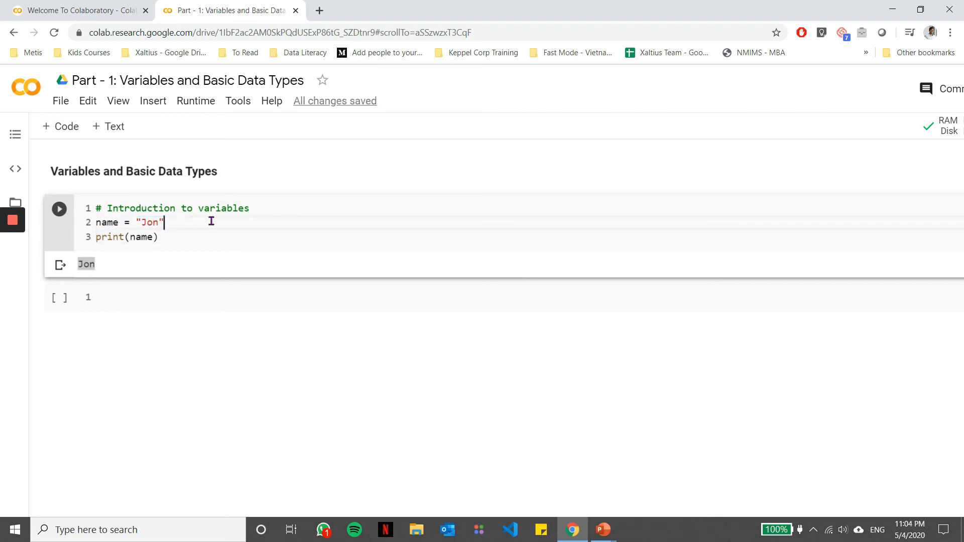
{"action": "type", "text": "# string data type"}
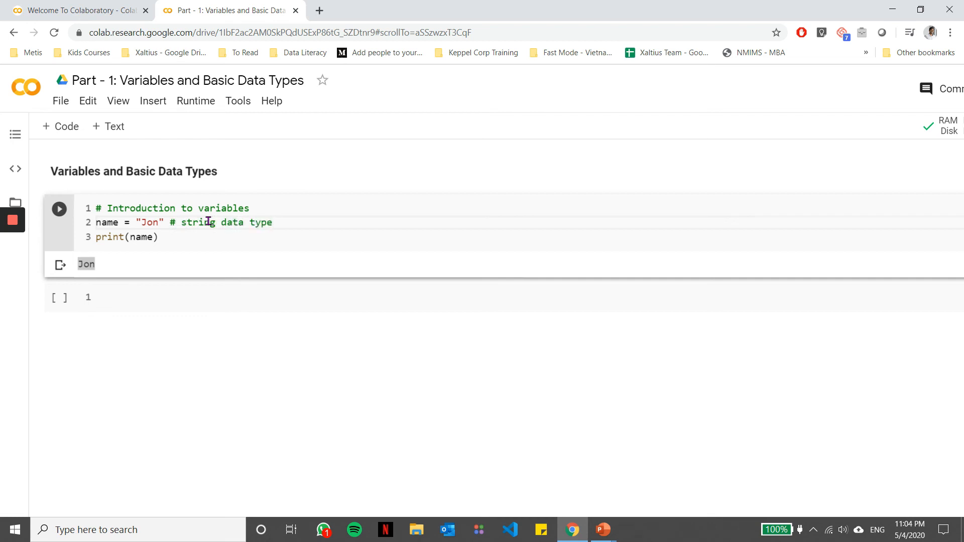
{"action": "left_click", "coordinate": [59, 208]}
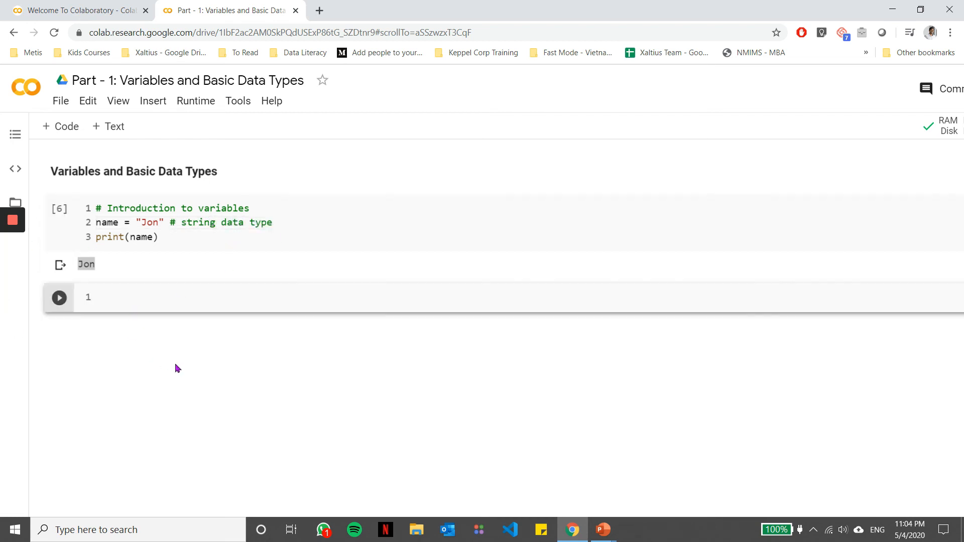
Step: Write num = 5 and print(num) in the second cell and run it to output 5
{"action": "type", "text": "num = 5"}
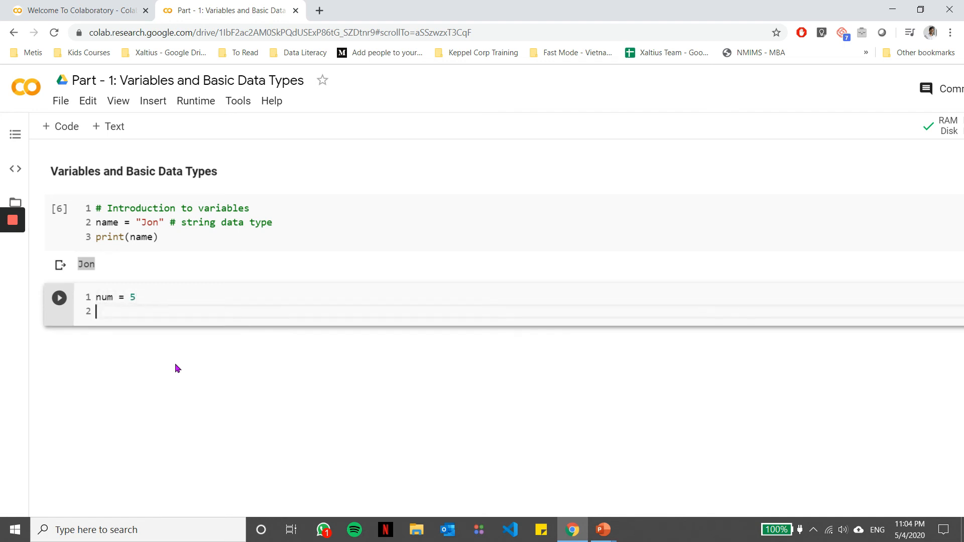
{"action": "type", "text": "print(num"}
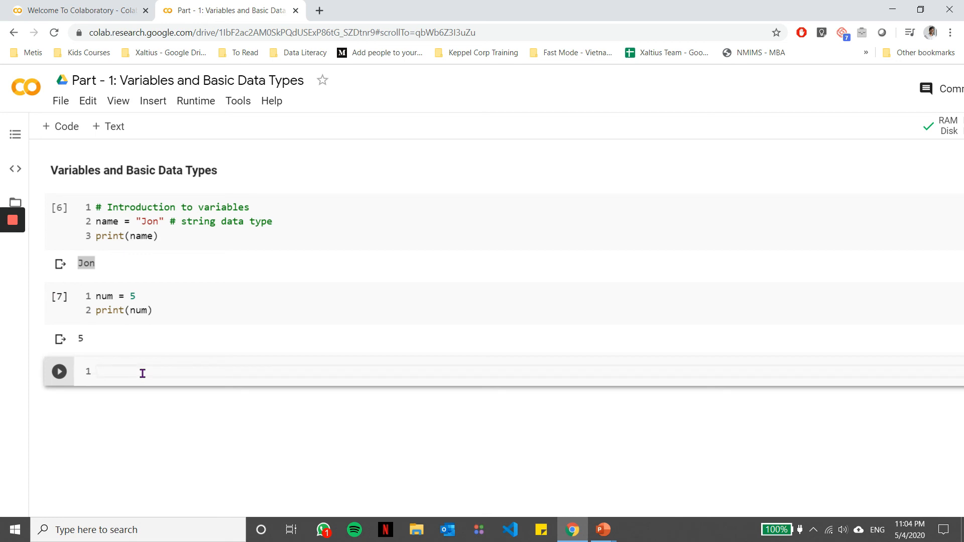
Step: Write floatnum = 4.5 and print(floatnum) in the third cell and run it to output 4.5
{"action": "type", "text": "floatn"}
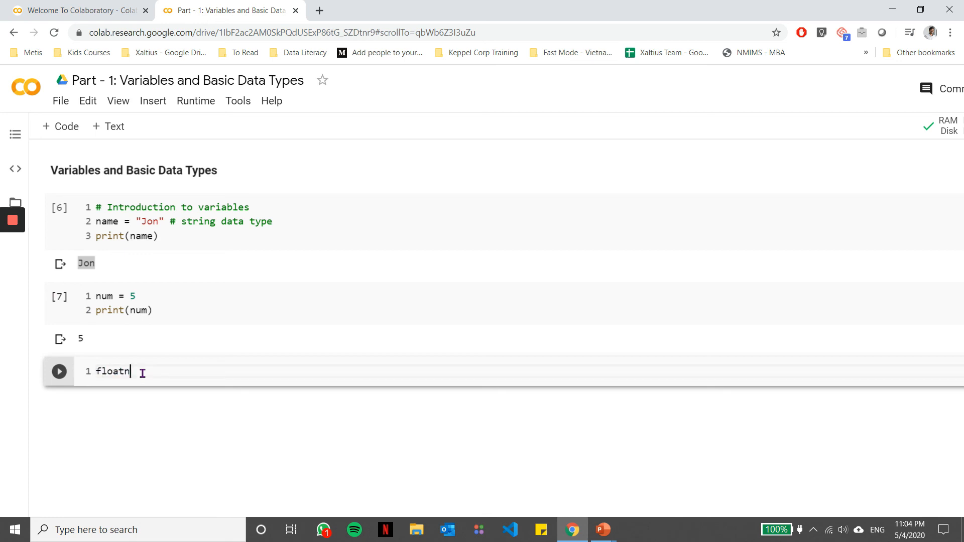
{"action": "type", "text": "num"}
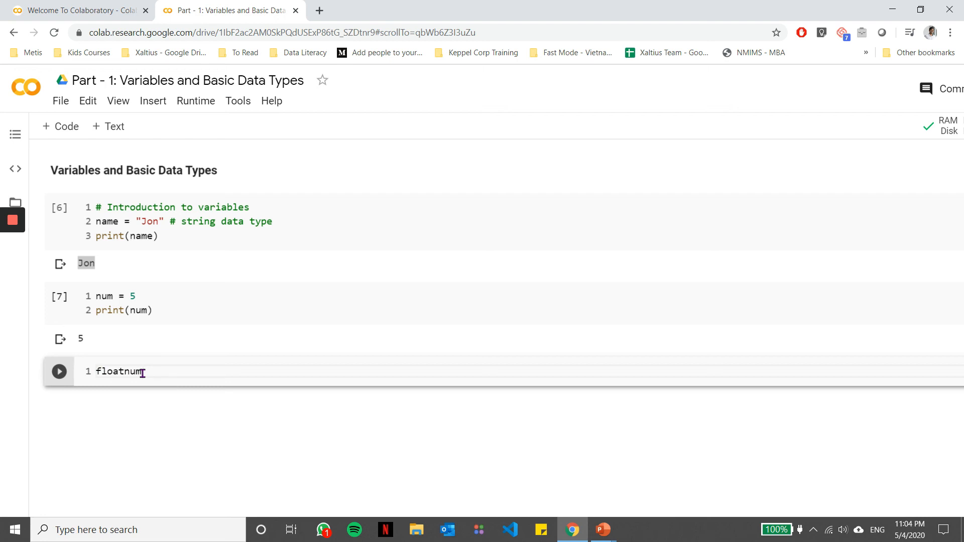
{"action": "type", "text": "= 4.5"}
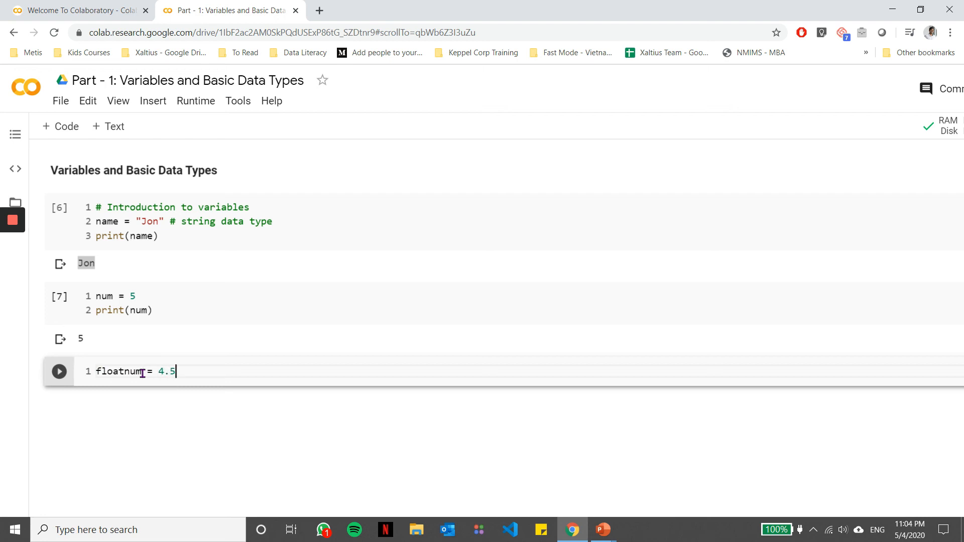
{"action": "type", "text": "print("}
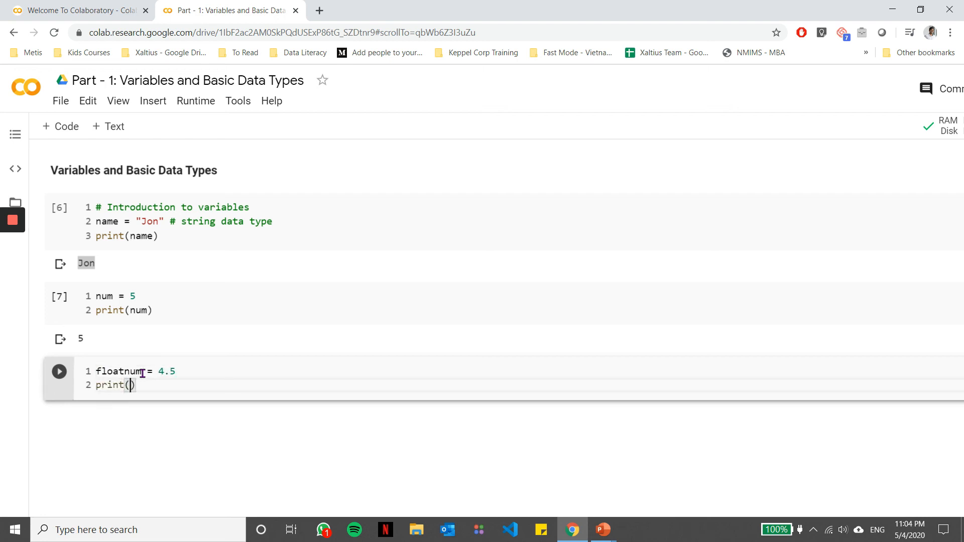
{"action": "type", "text": "floatnum"}
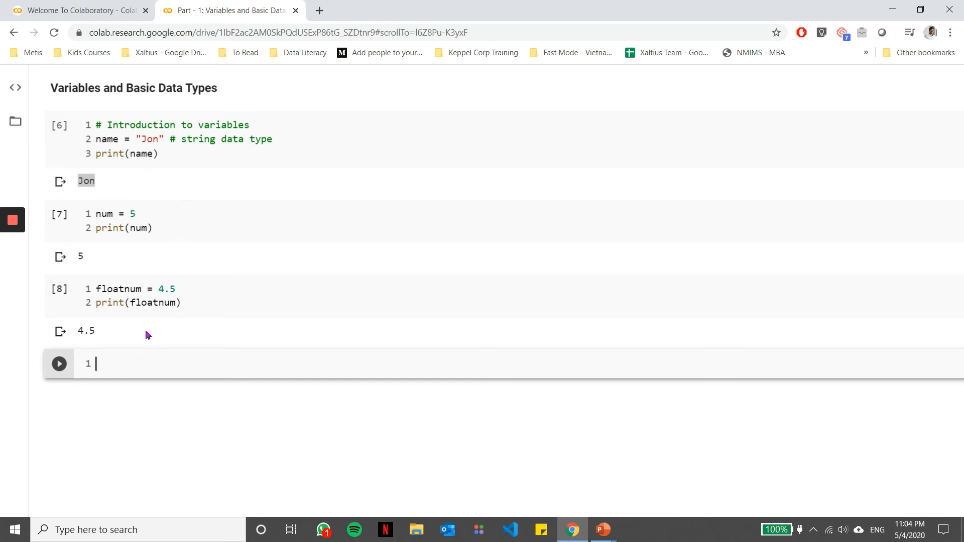
{"action": "mouse_move", "coordinate": [211, 350]}
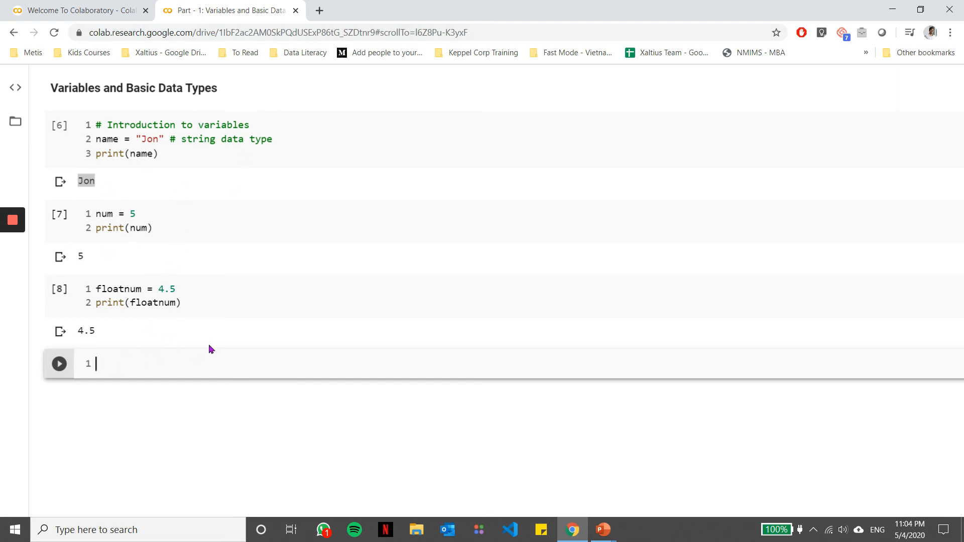
{"action": "mouse_move", "coordinate": [212, 347]}
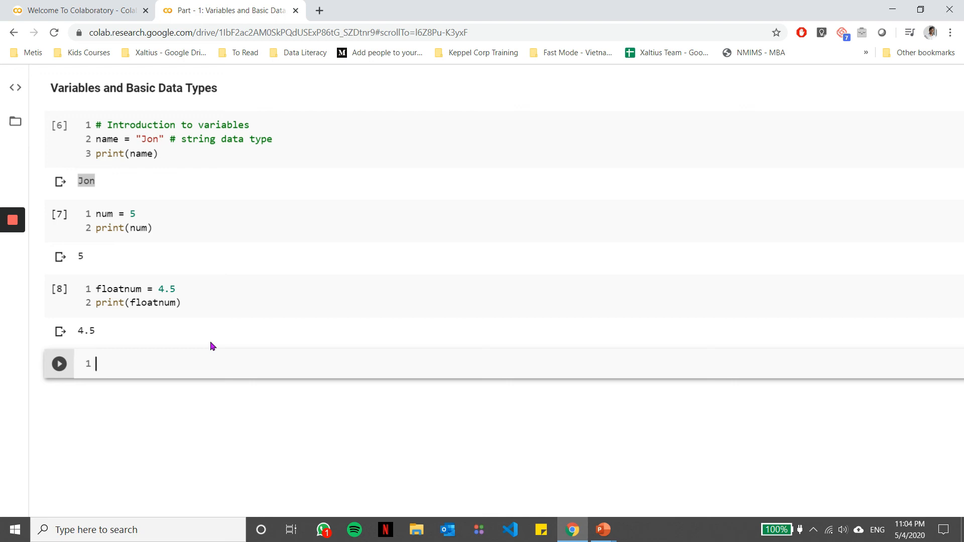
Step: Write state = False and print(state) in the fourth cell and run it to output False
{"action": "type", "text": "stat"}
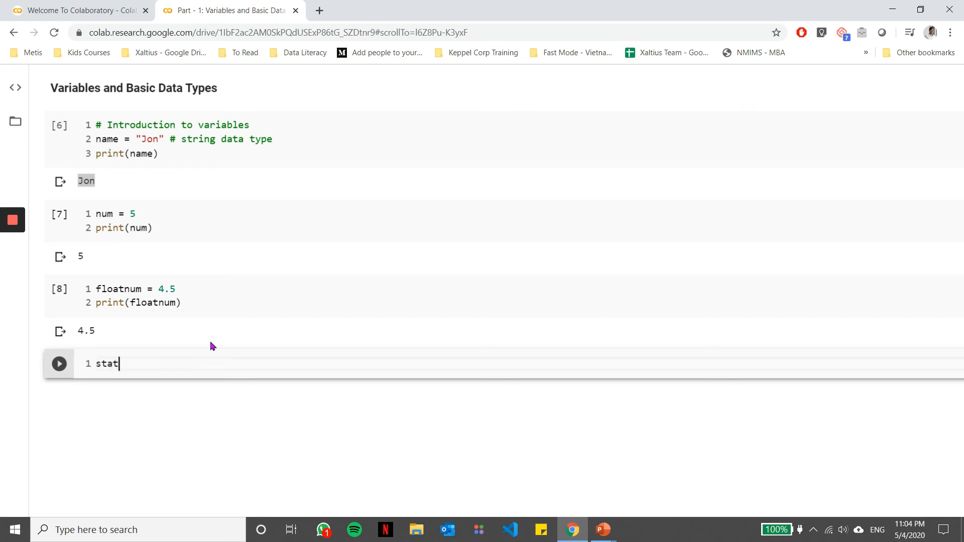
{"action": "type", "text": "e = True"}
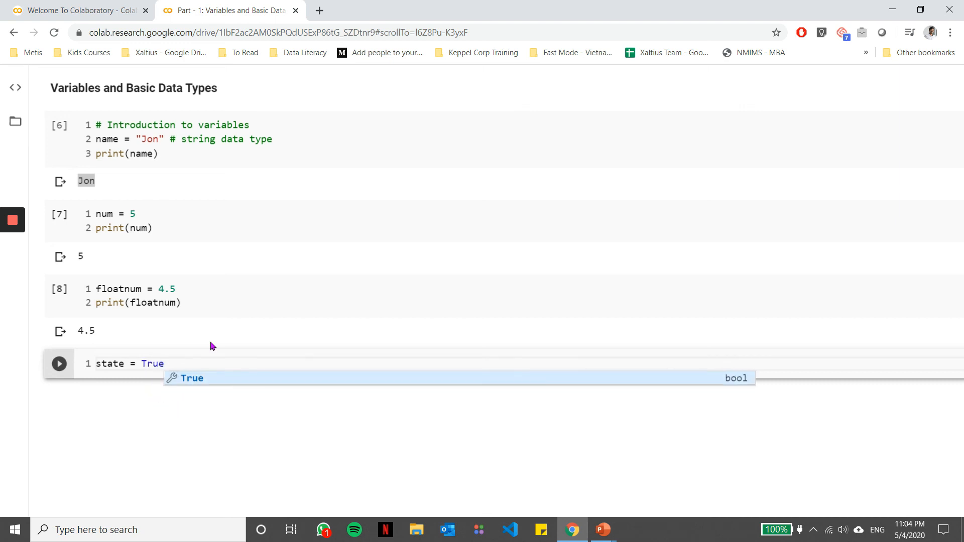
{"action": "type", "text": "False"}
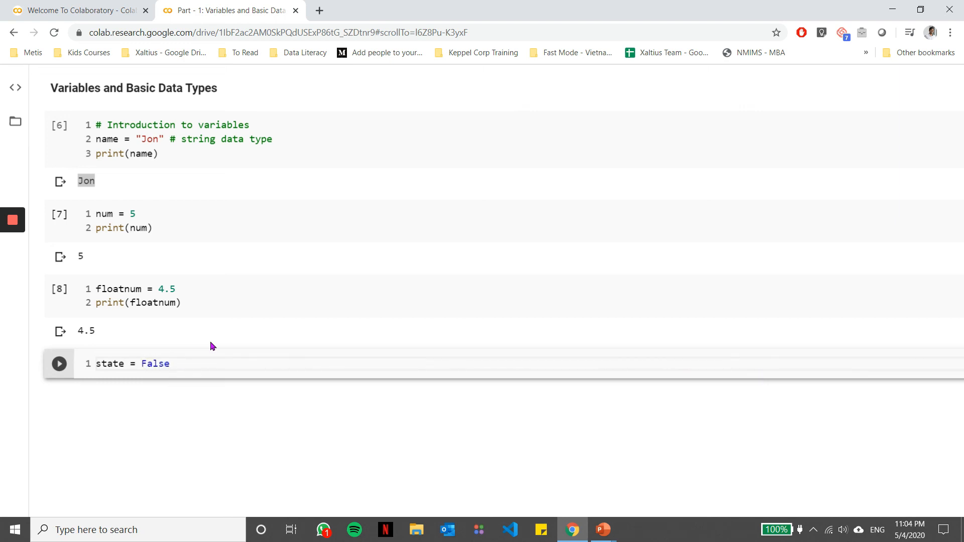
{"action": "type", "text": "print"}
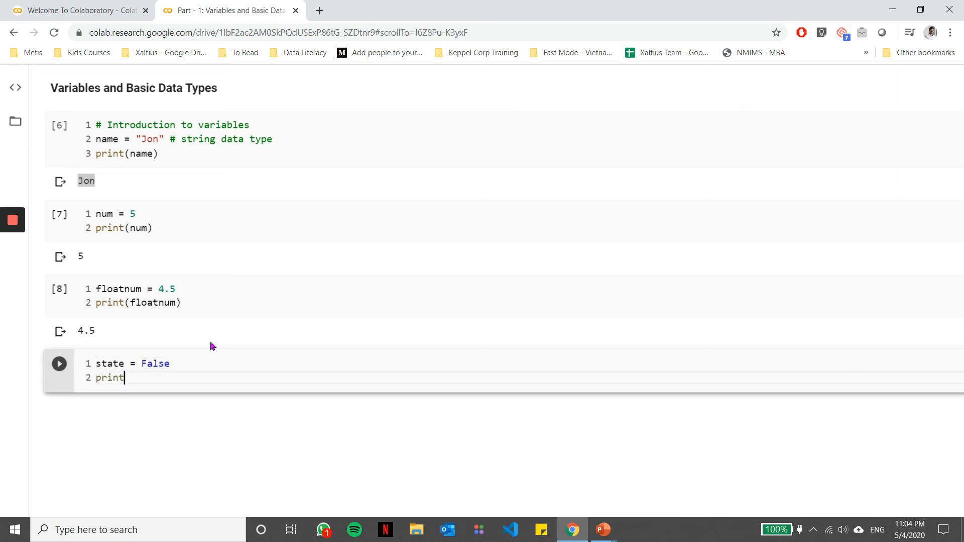
{"action": "type", "text": "(state"}
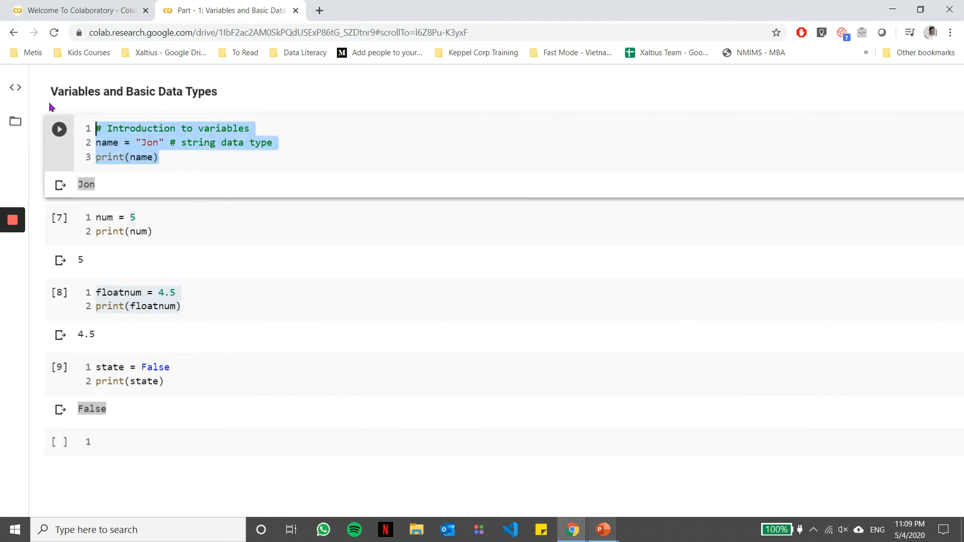
{"action": "left_click", "coordinate": [116, 224]}
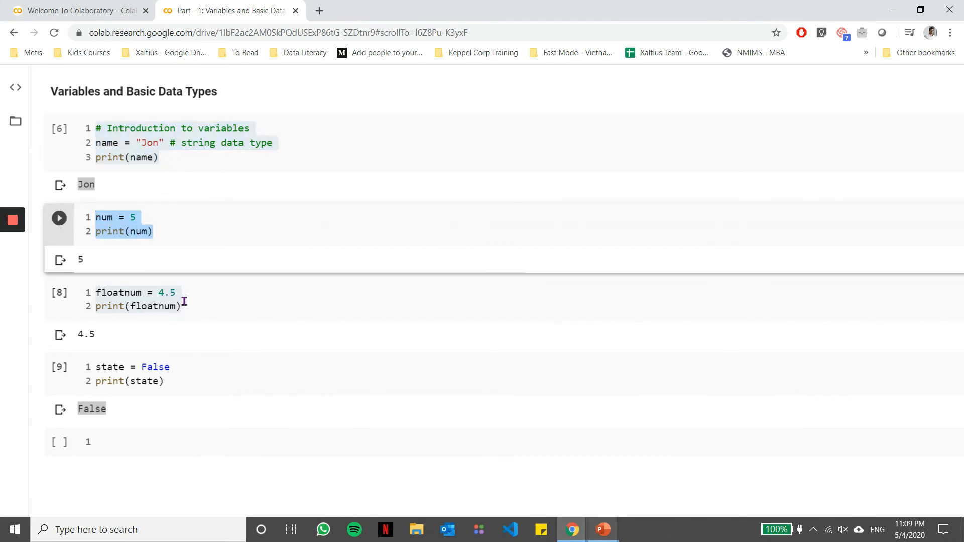
{"action": "left_click", "coordinate": [163, 382]}
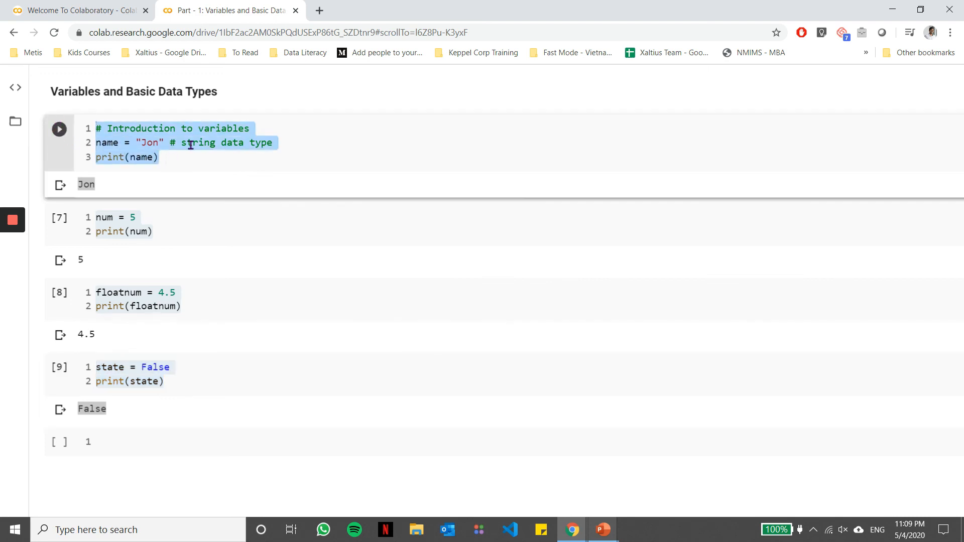
{"action": "left_click", "coordinate": [183, 307]}
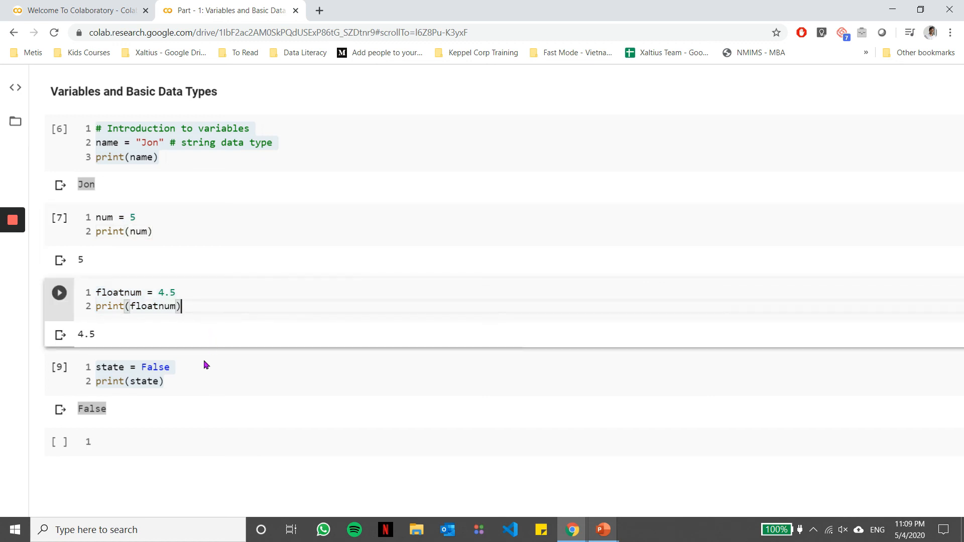
{"action": "left_click", "coordinate": [135, 374]}
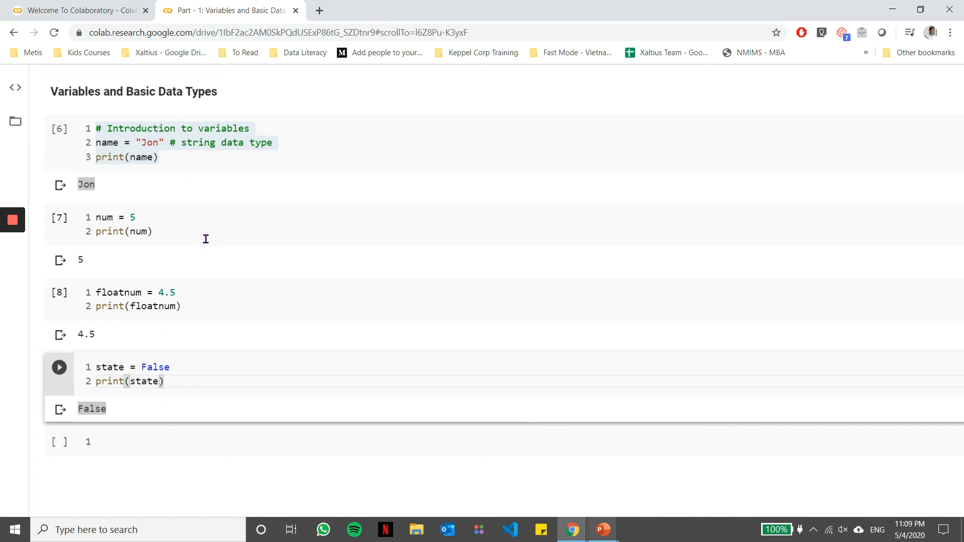
{"action": "mouse_move", "coordinate": [205, 215]}
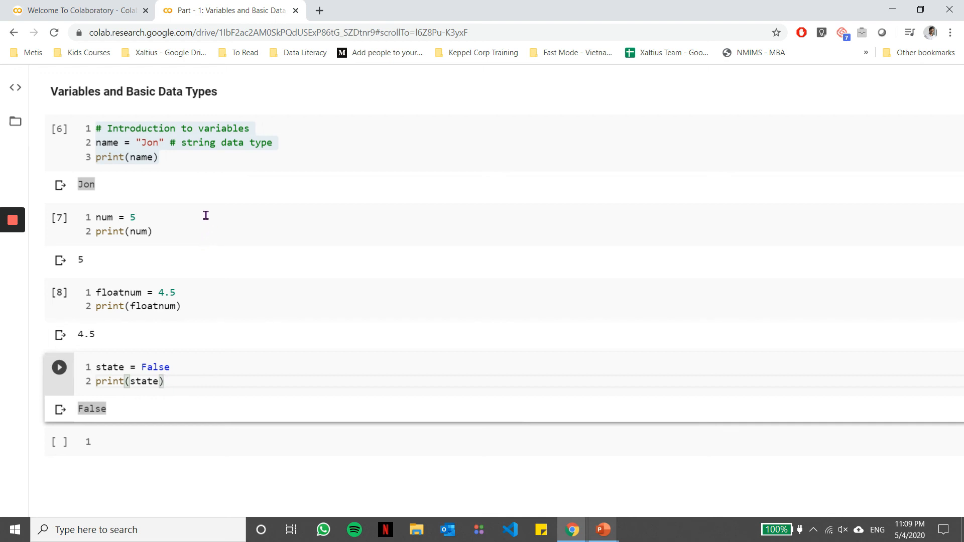
{"action": "mouse_move", "coordinate": [181, 187]}
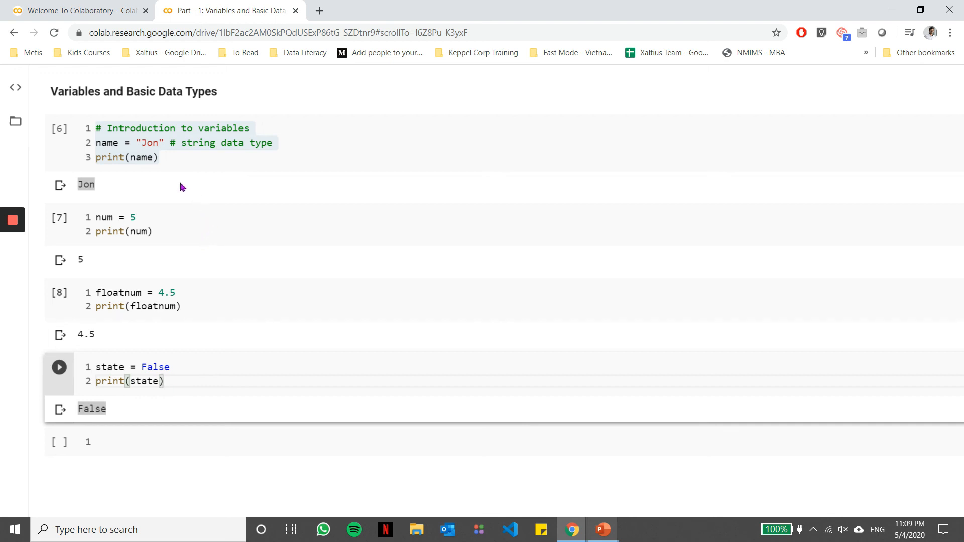